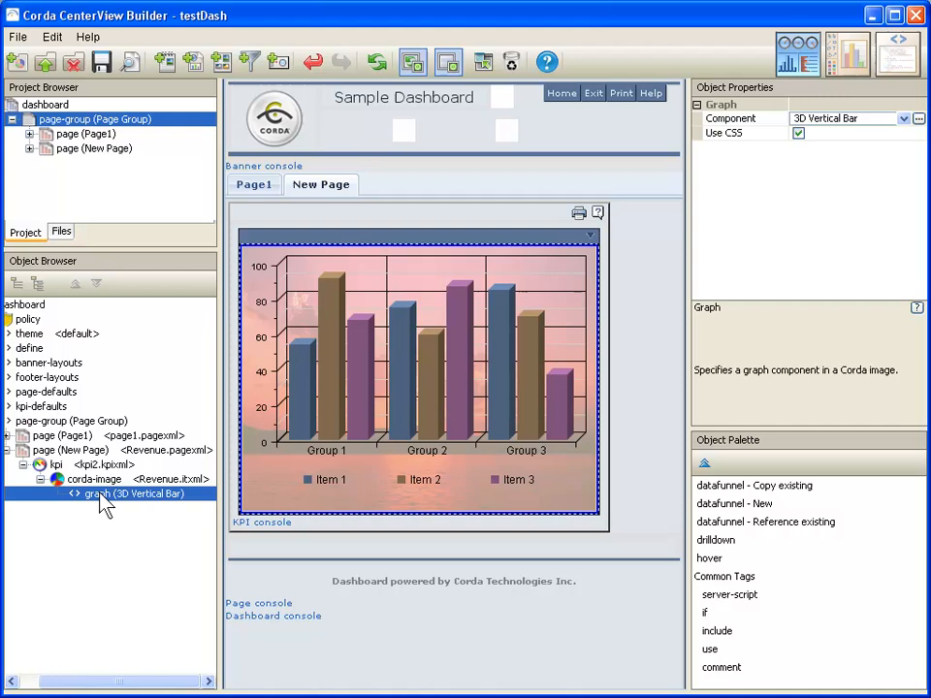
# Create a new datafunnel for the graph from the Object Palette, using the wizard.
pyautogui.click(734, 503)
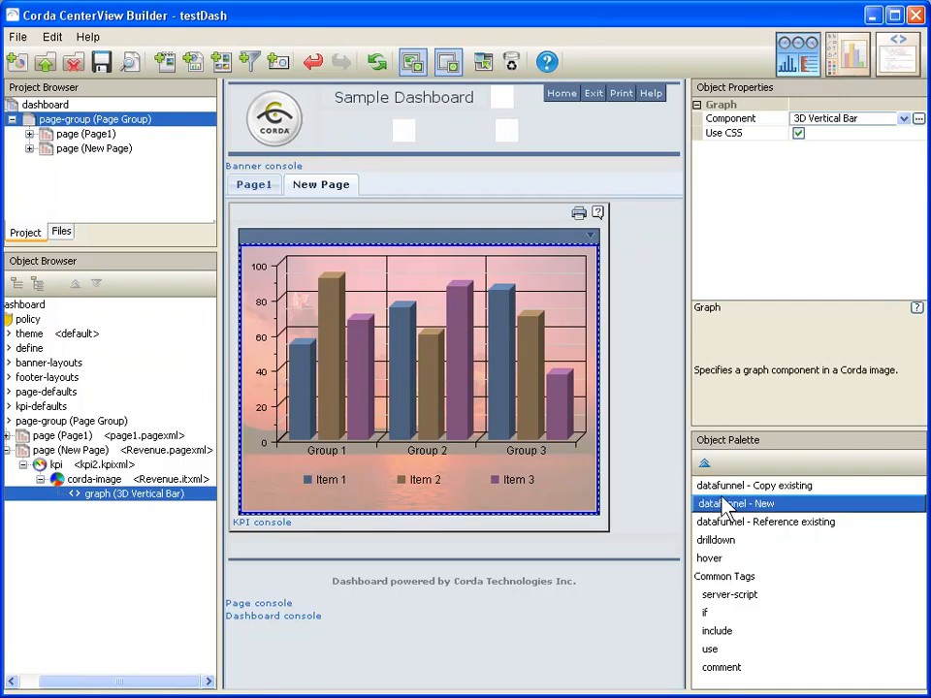
pyautogui.moveTo(735, 519)
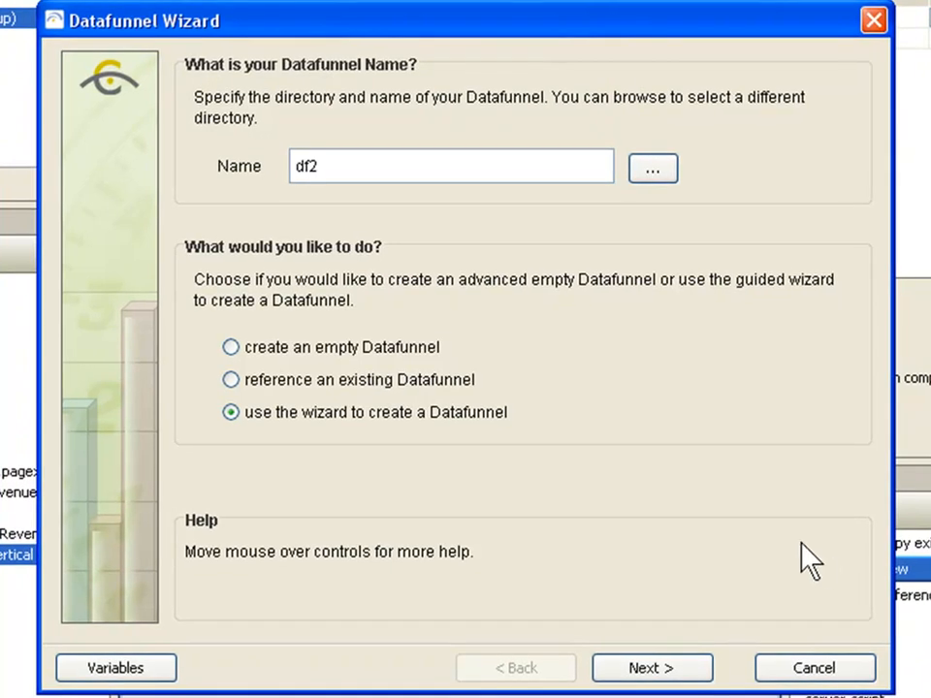
pyautogui.moveTo(232, 412)
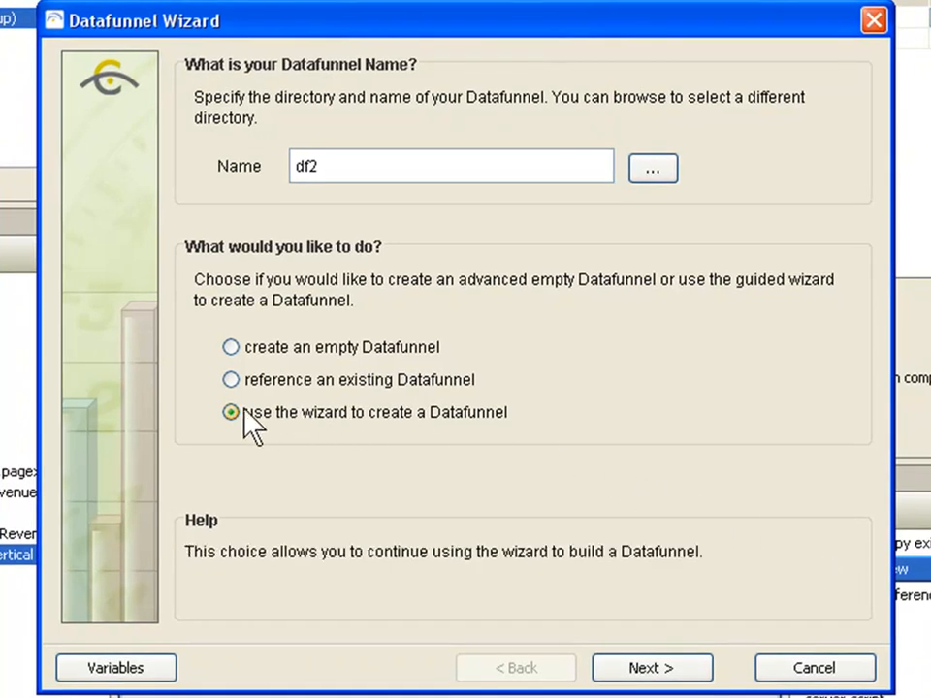
pyautogui.moveTo(324, 427)
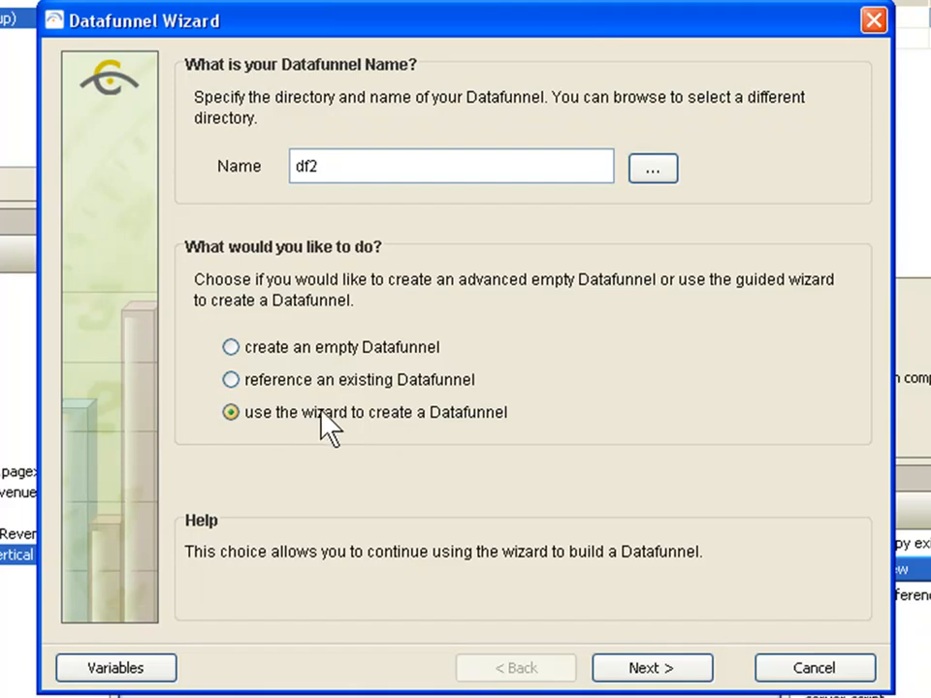
pyautogui.moveTo(648, 635)
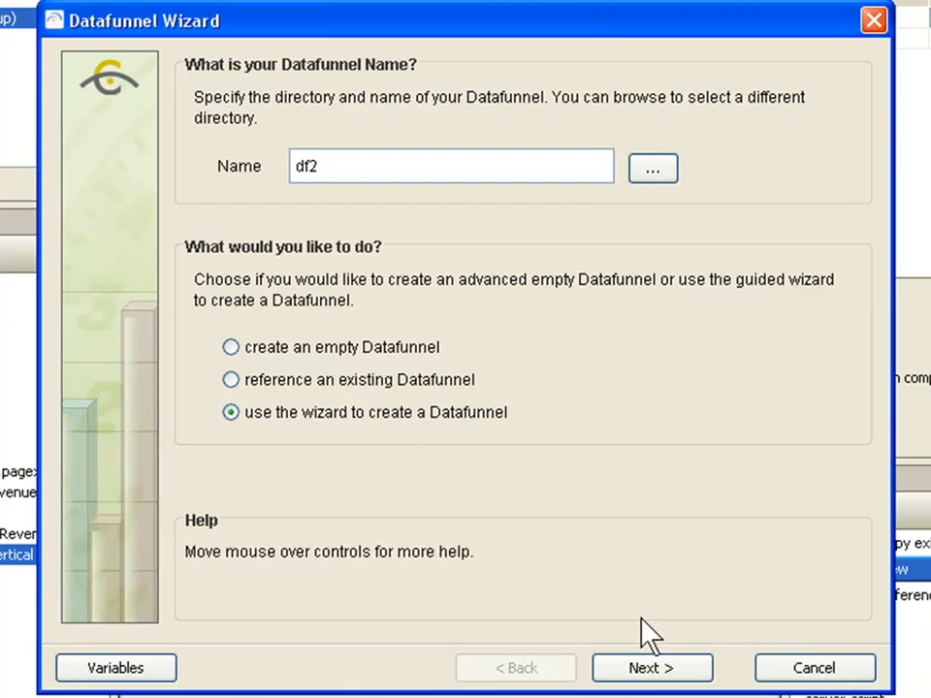
# Set the datafunnel's data source to a database after briefly picking Datafunnel Plugin.
pyautogui.click(651, 668)
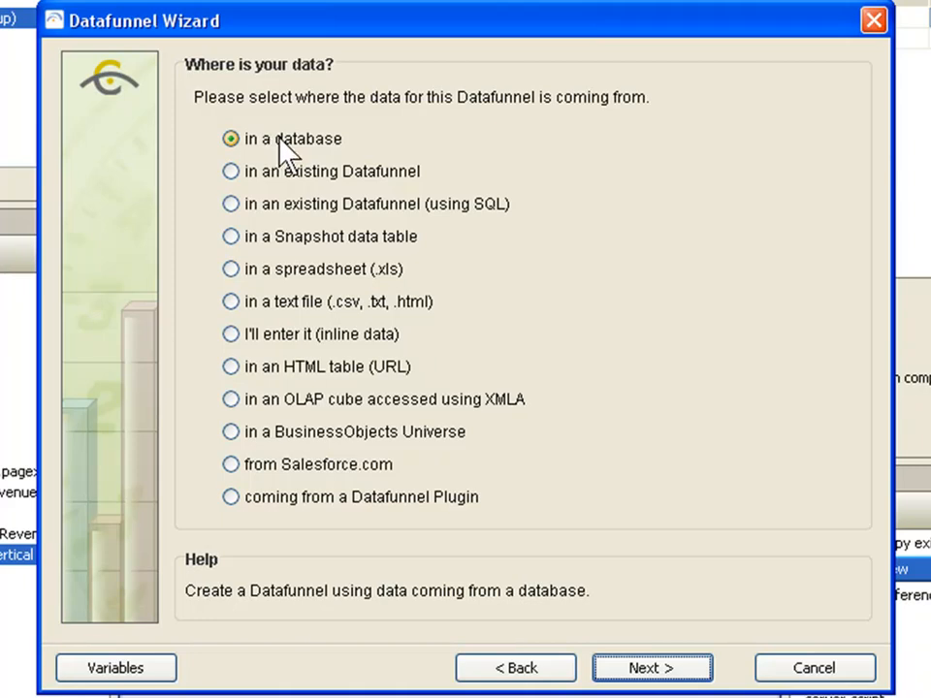
pyautogui.moveTo(354, 151)
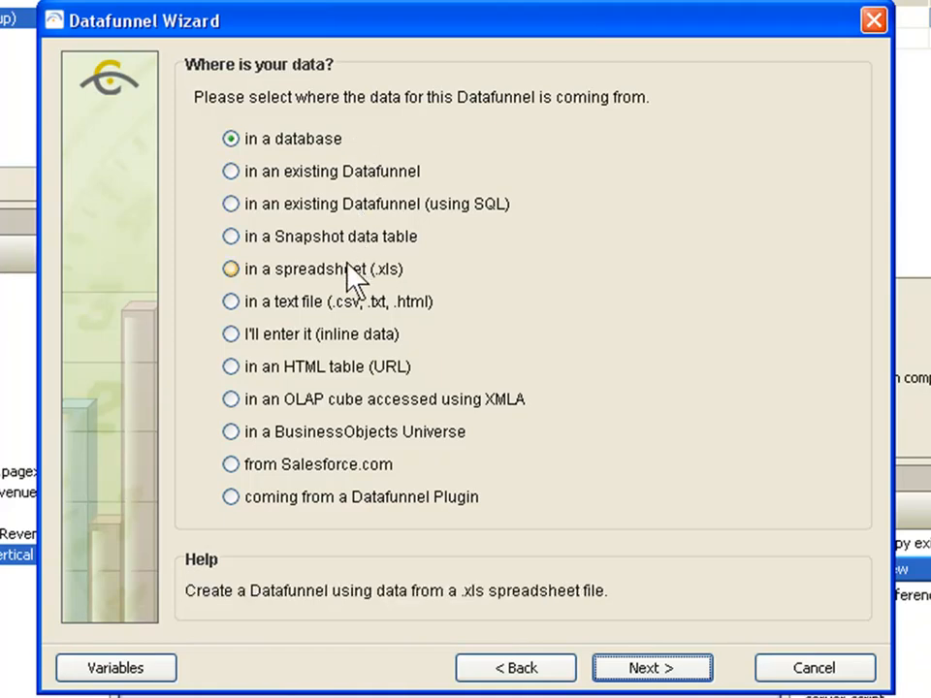
pyautogui.moveTo(381, 291)
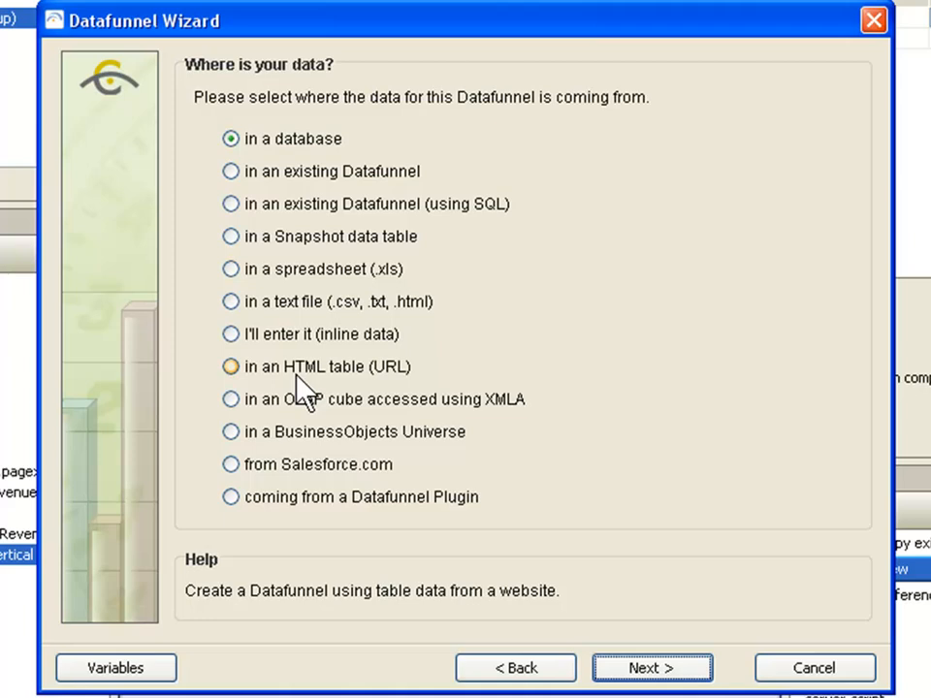
pyautogui.moveTo(344, 387)
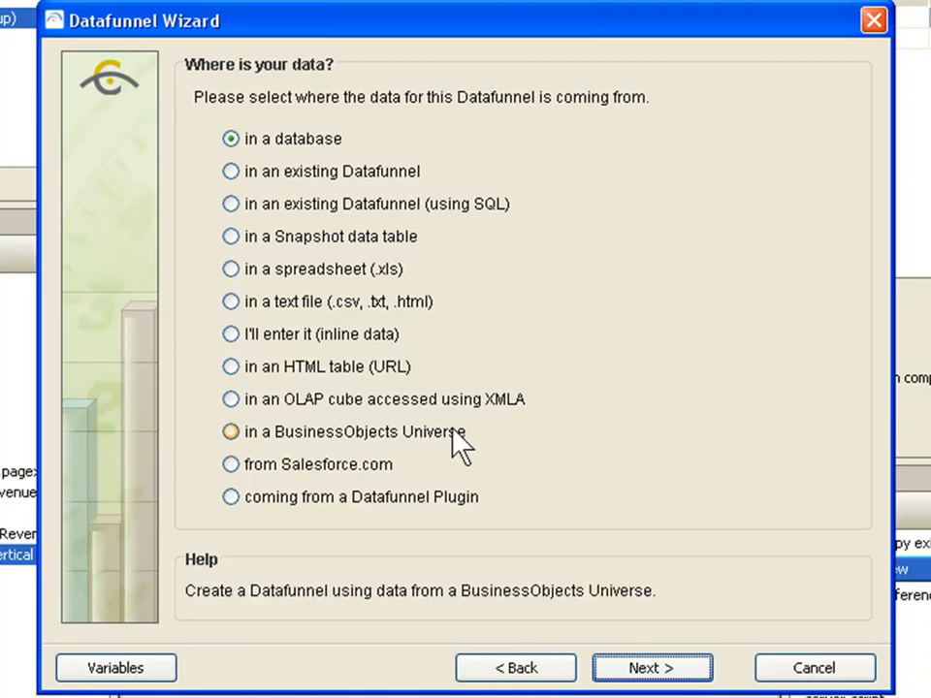
pyautogui.moveTo(480, 441)
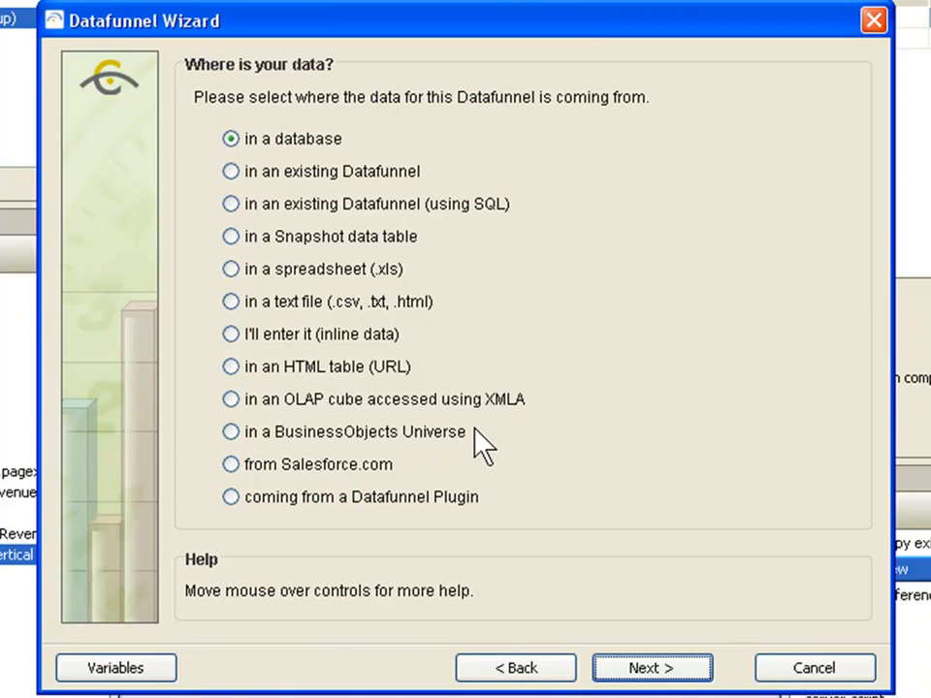
pyautogui.moveTo(310, 475)
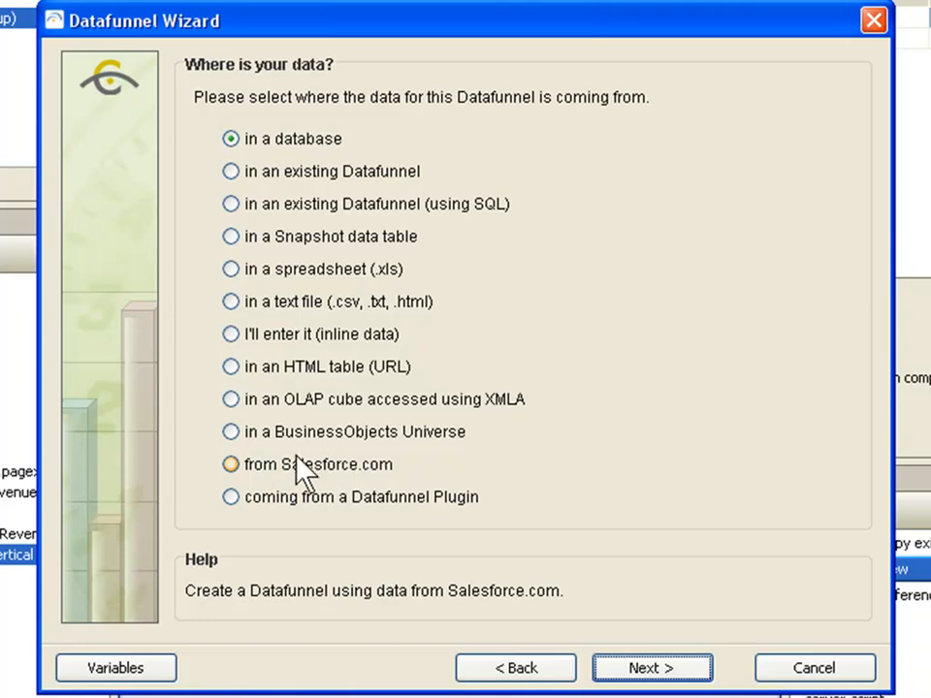
pyautogui.moveTo(344, 480)
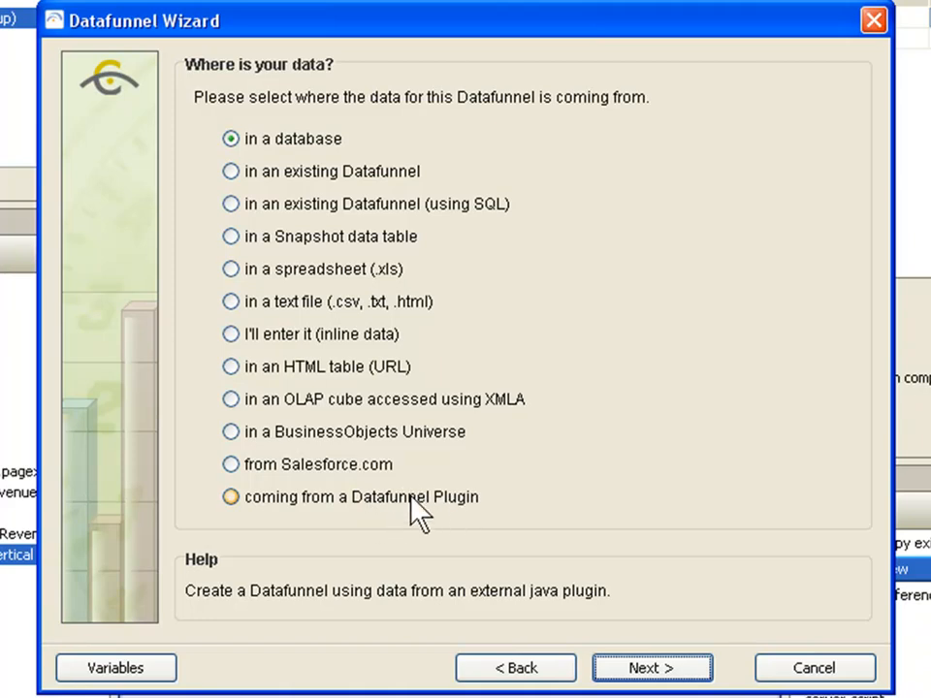
pyautogui.click(231, 496)
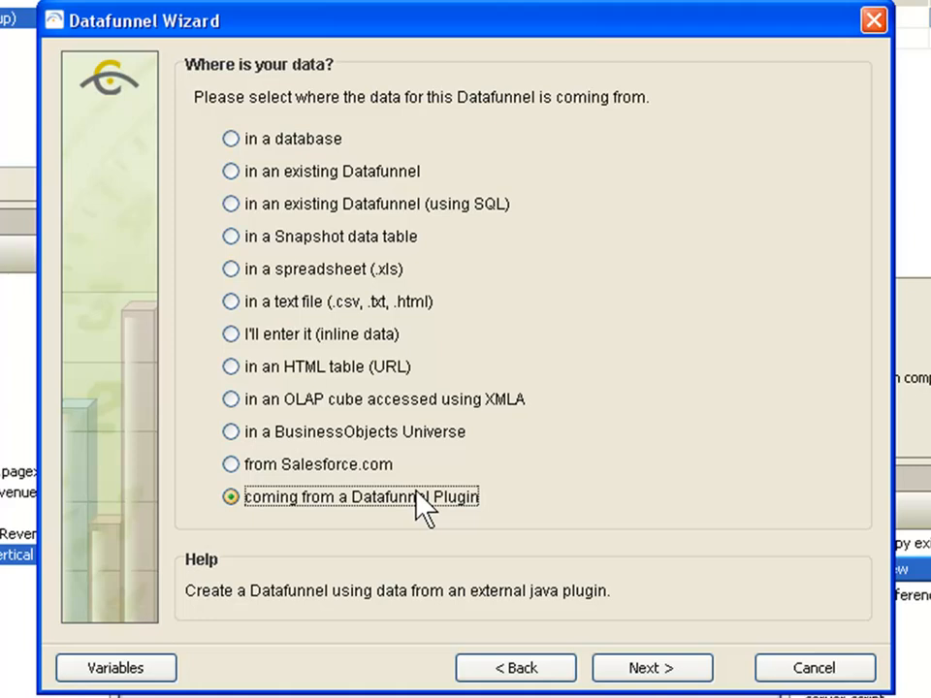
pyautogui.click(231, 139)
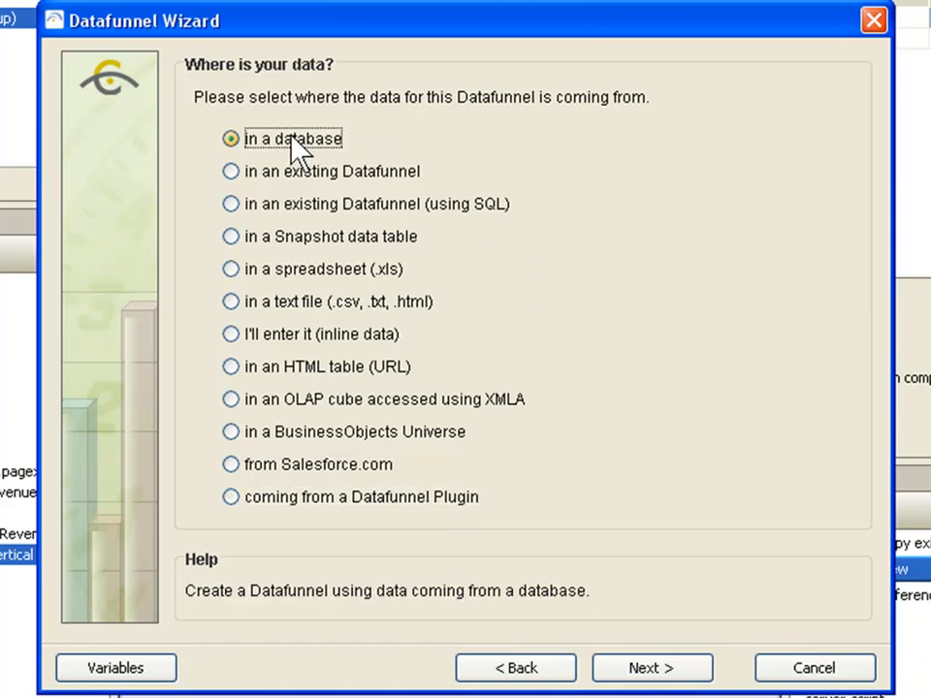
pyautogui.moveTo(651, 668)
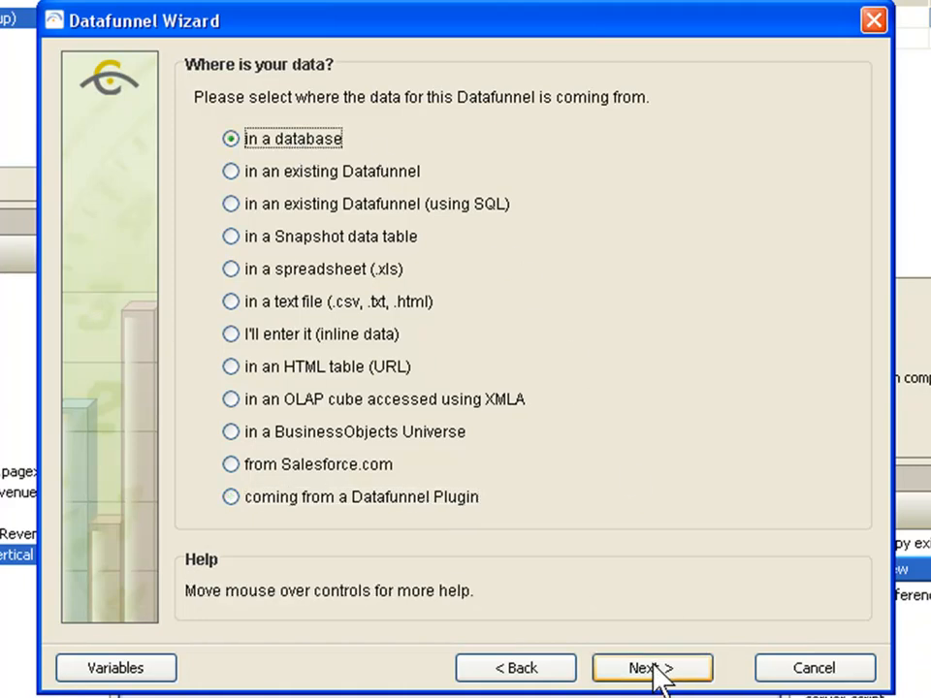
# Try JDBC with MySQL, then connect through a CenterView database alias instead.
pyautogui.click(651, 668)
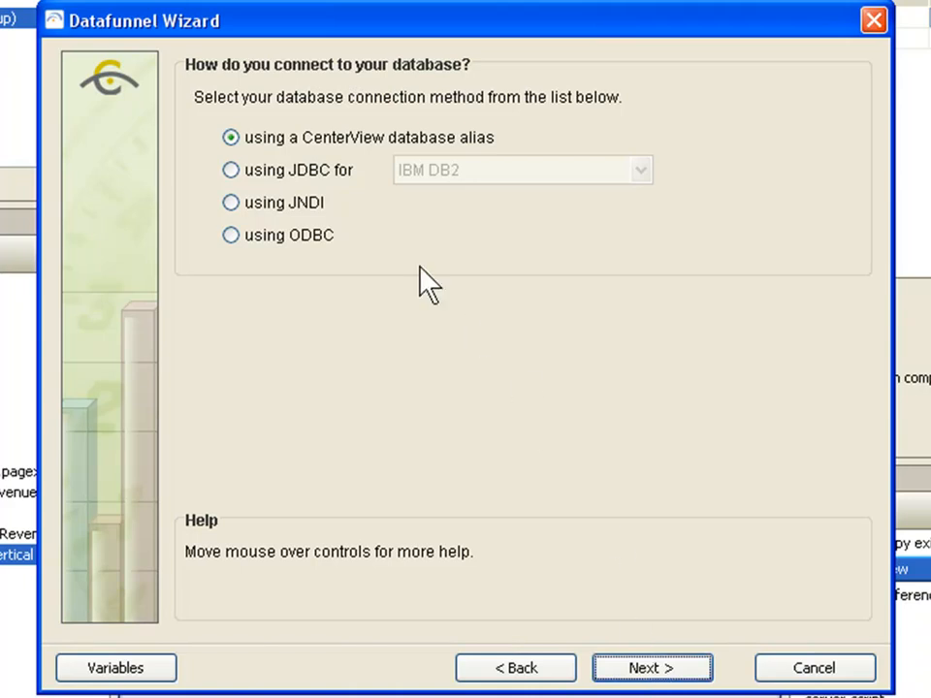
pyautogui.click(230, 170)
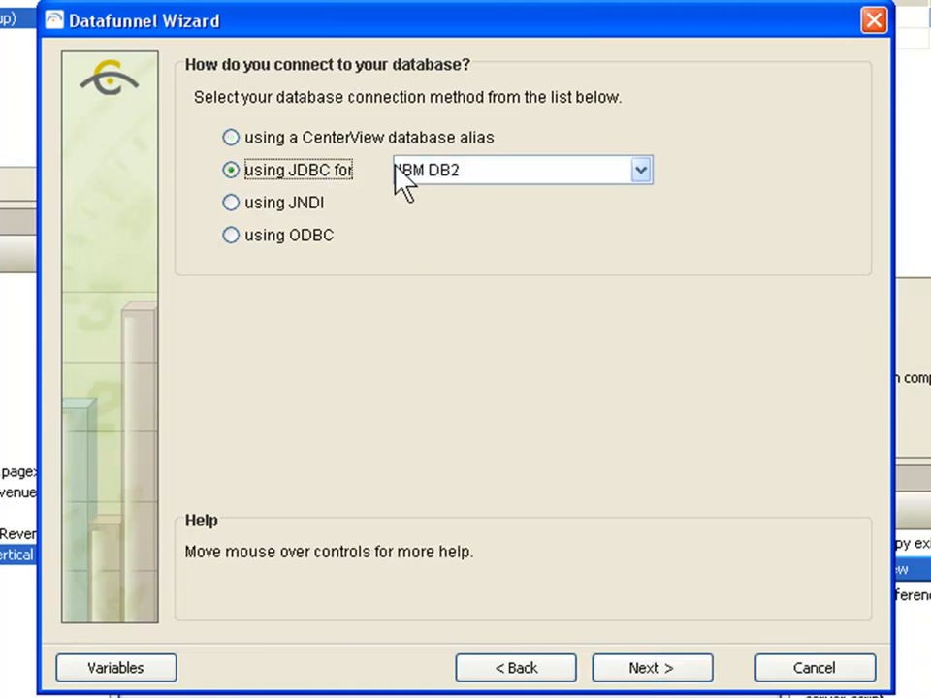
pyautogui.click(638, 169)
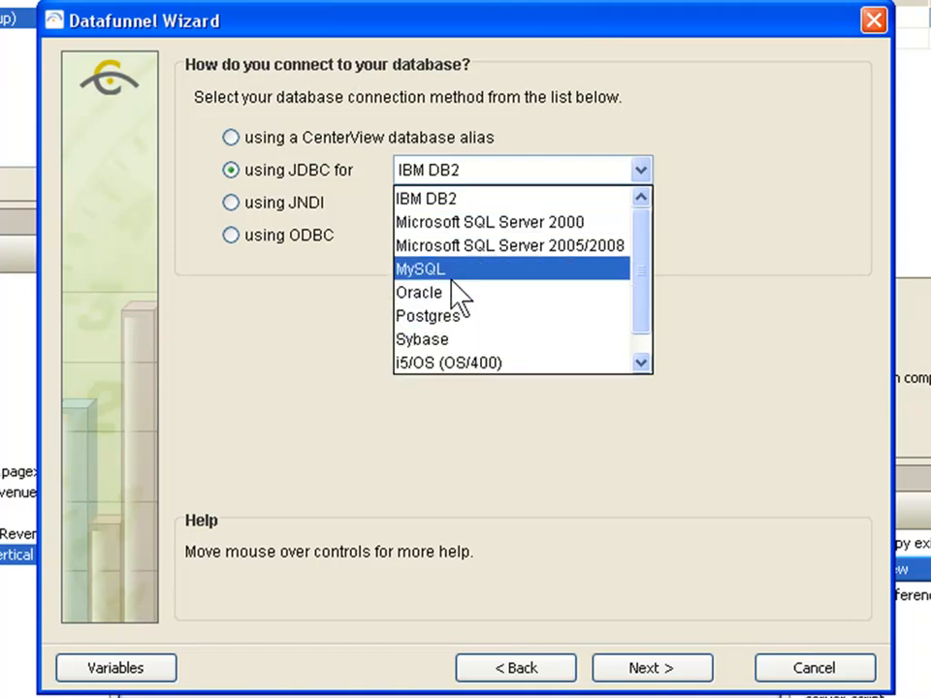
pyautogui.moveTo(454, 291)
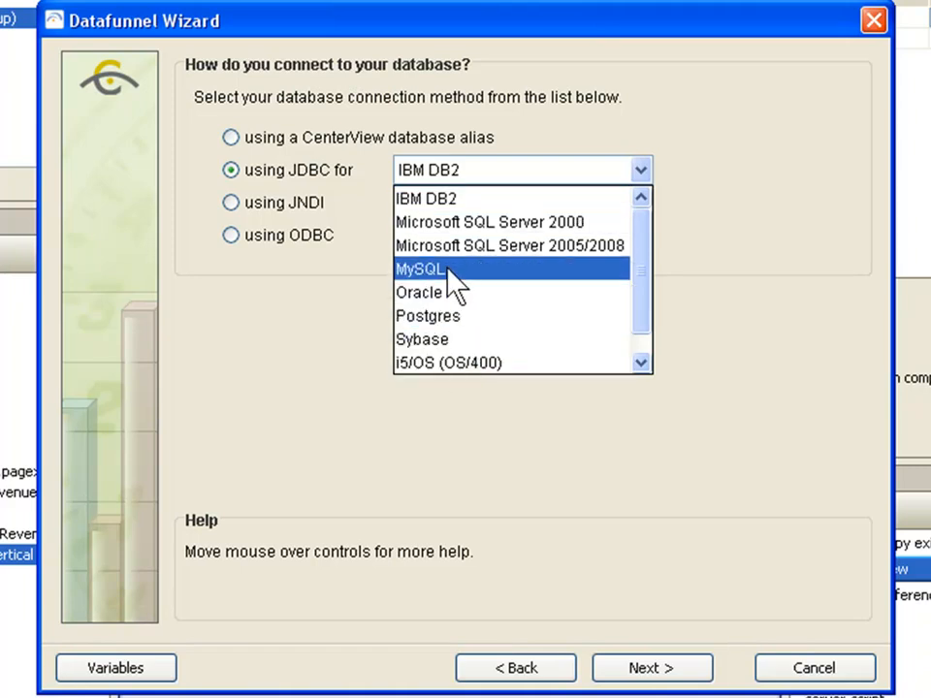
pyautogui.click(419, 269)
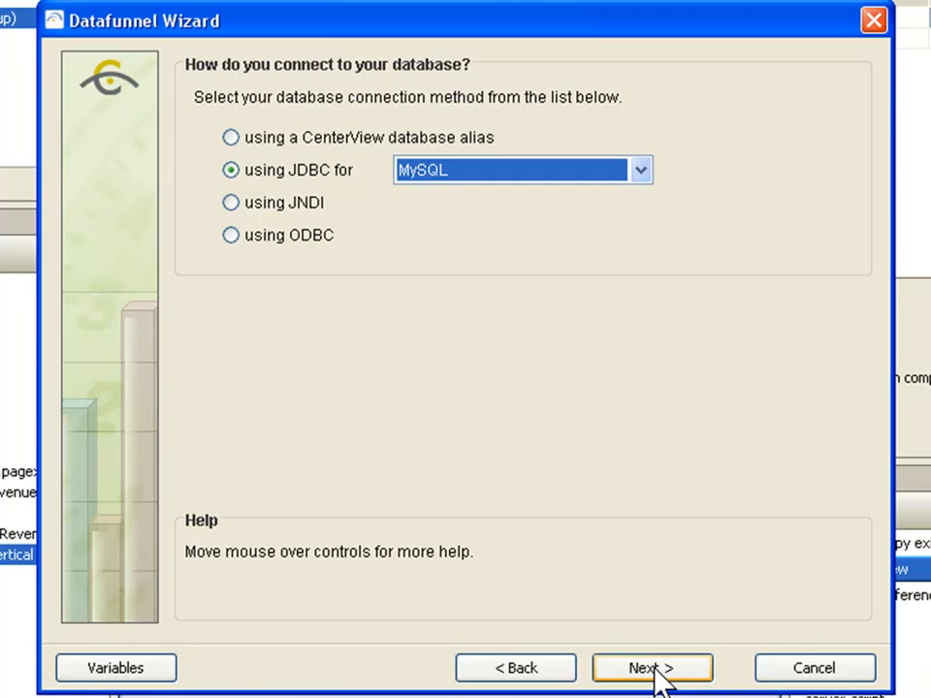
pyautogui.moveTo(475, 184)
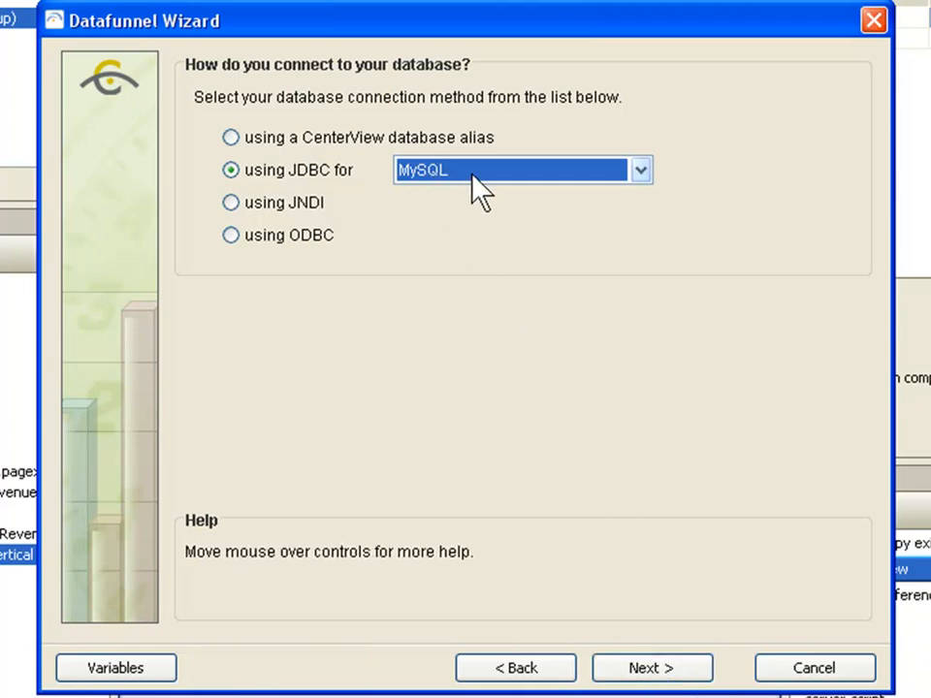
pyautogui.moveTo(446, 238)
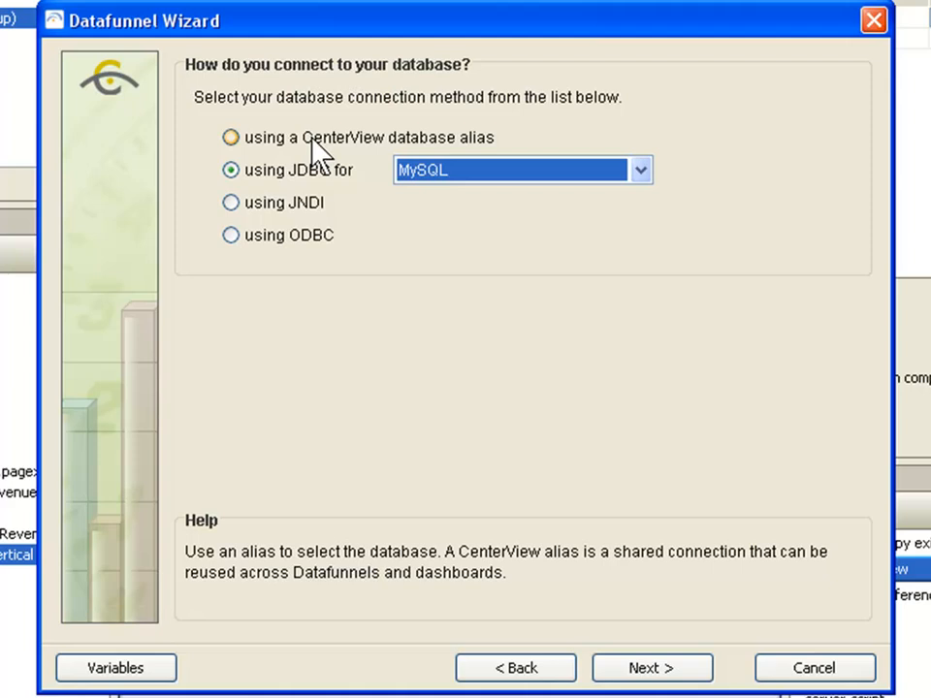
pyautogui.click(231, 137)
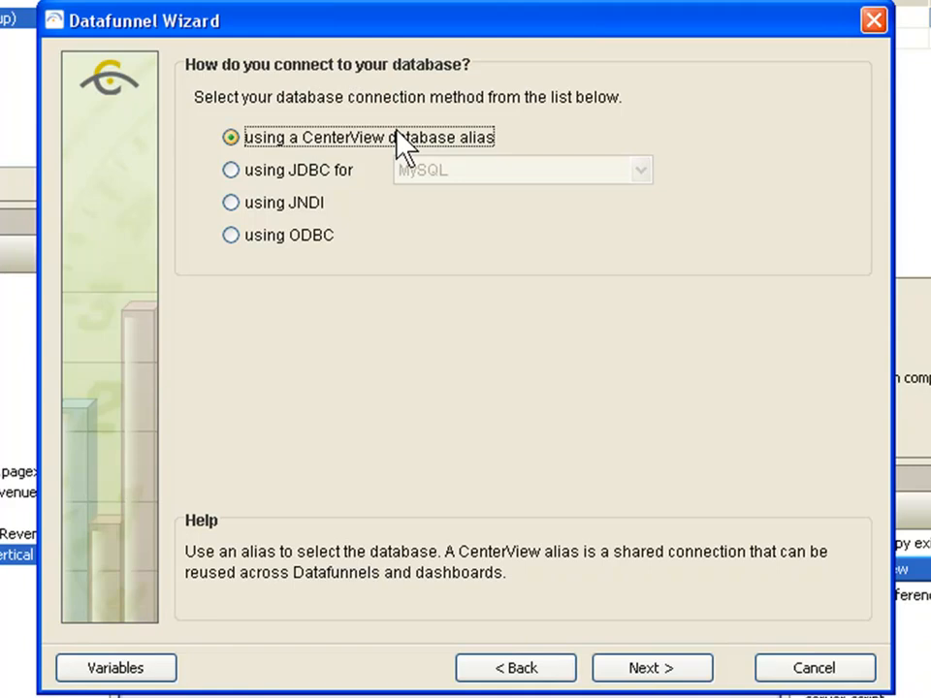
pyautogui.moveTo(630, 616)
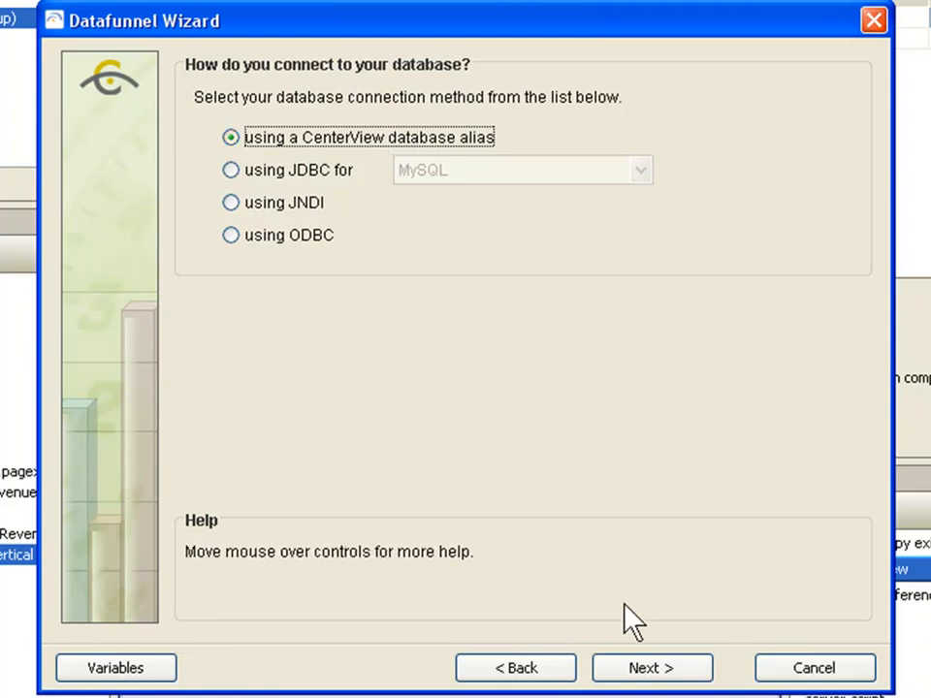
# Advance to the alias selection page listing the available CenterView aliases.
pyautogui.click(651, 668)
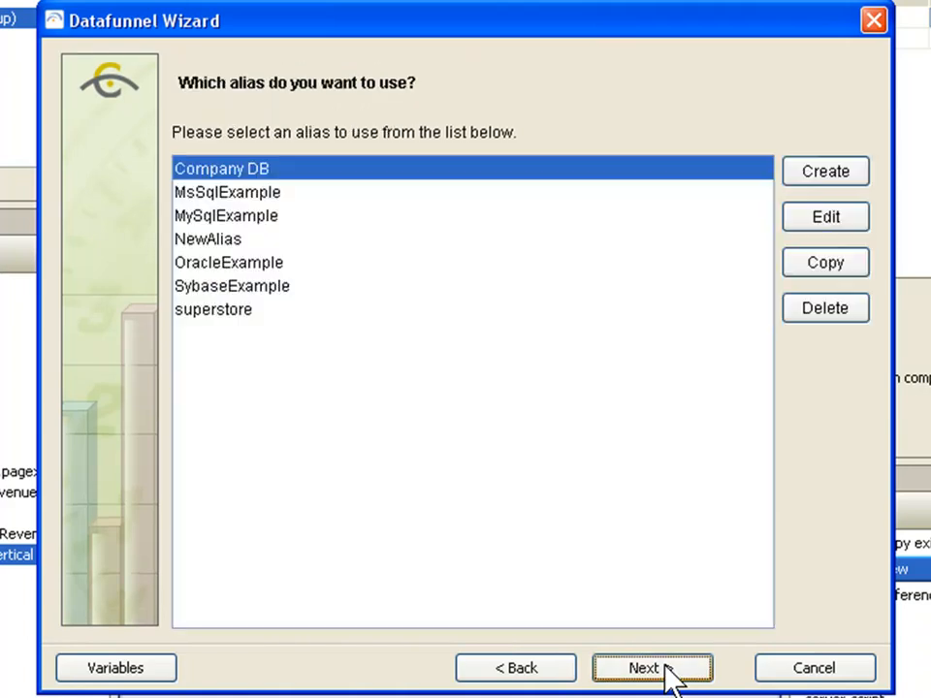
pyautogui.moveTo(543, 322)
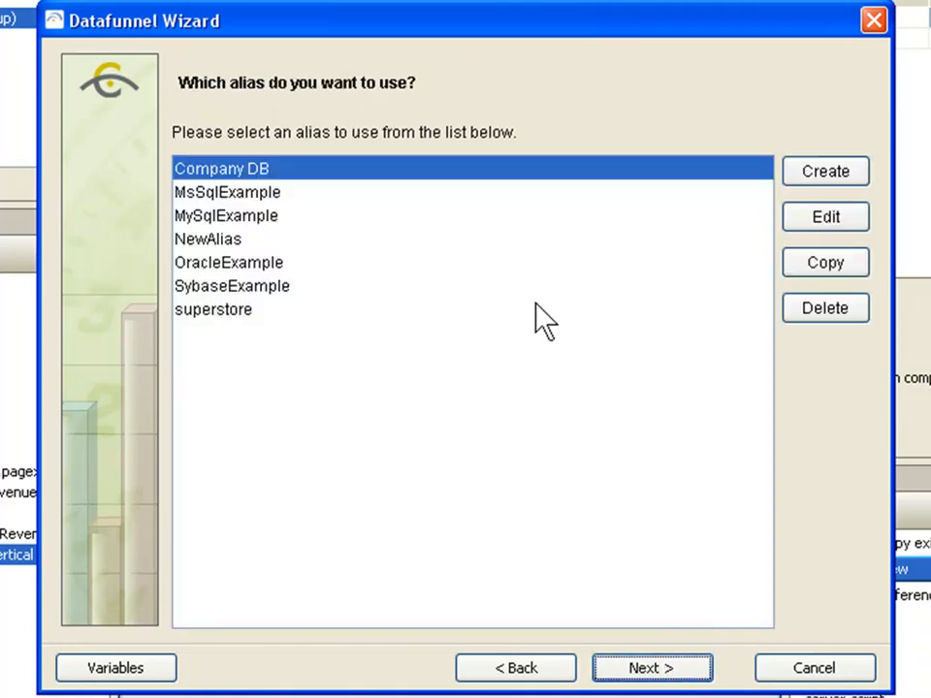
pyautogui.moveTo(325, 262)
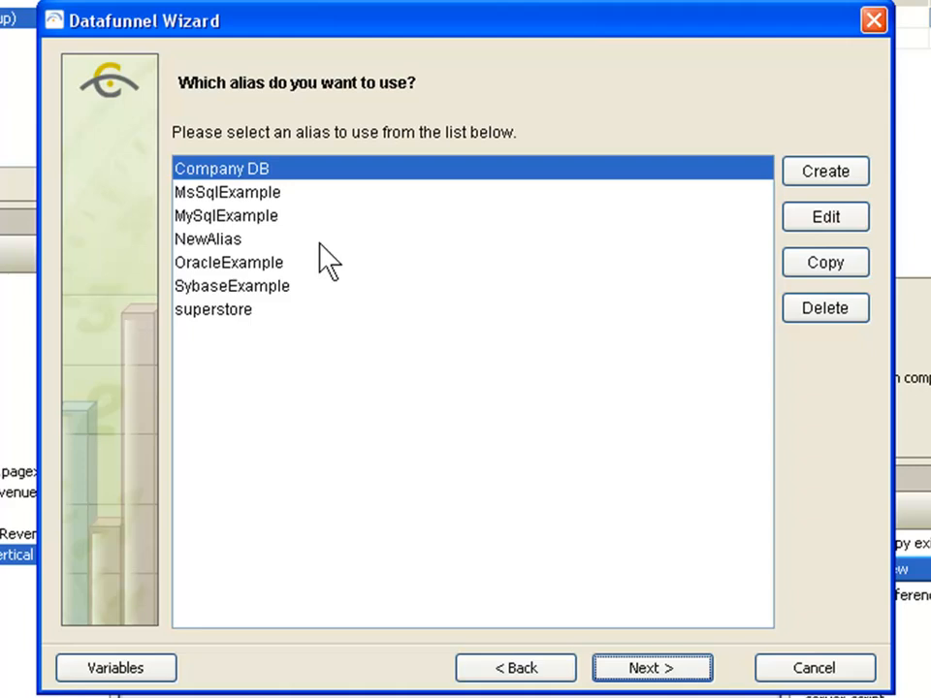
pyautogui.moveTo(698, 213)
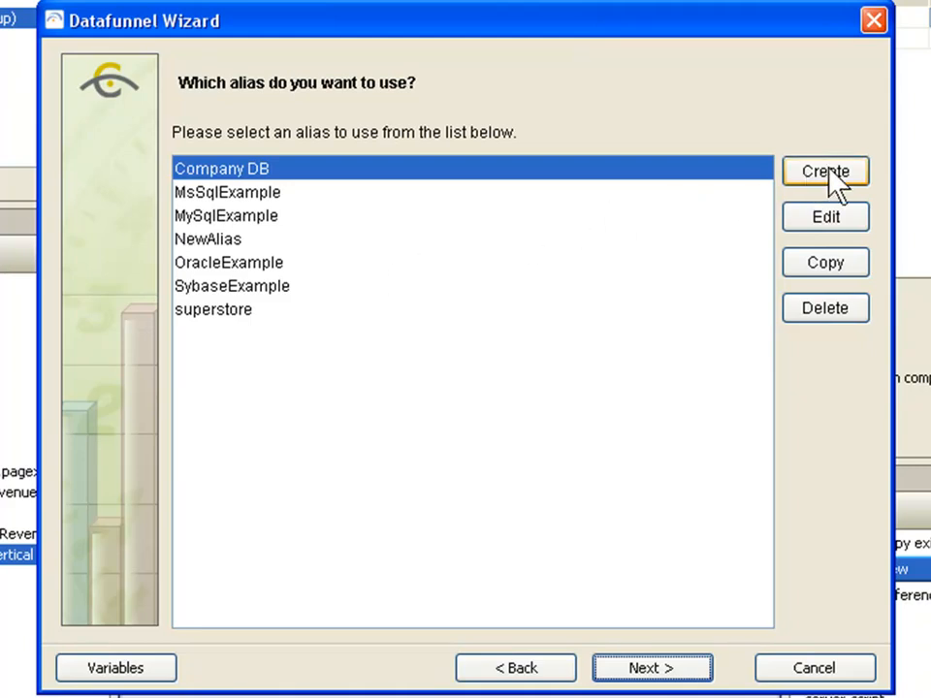
# Create a new database alias named SQLSuperstore.
pyautogui.click(825, 171)
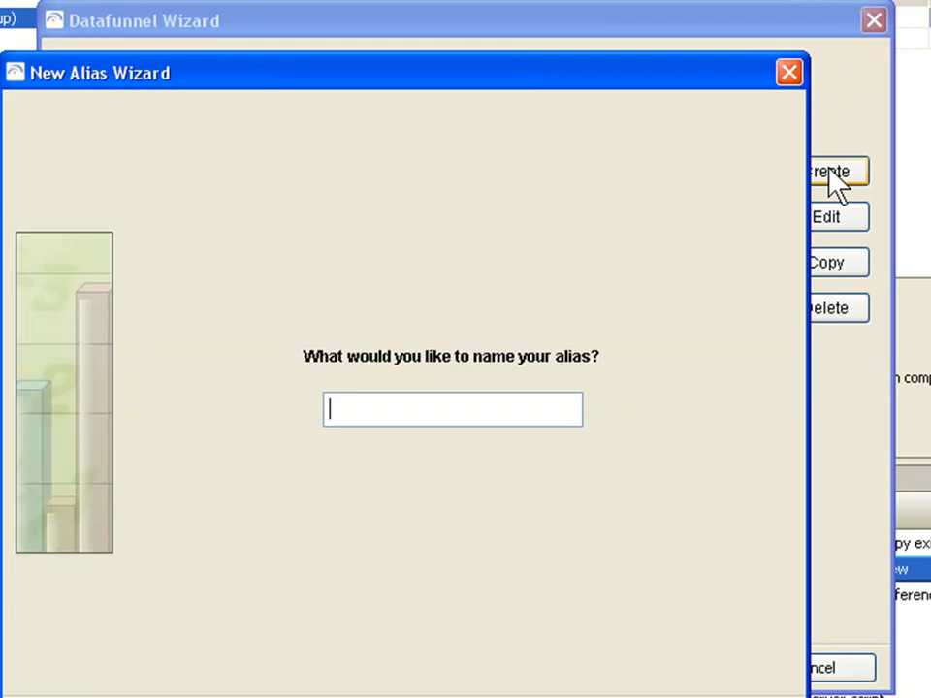
pyautogui.write('SQL')
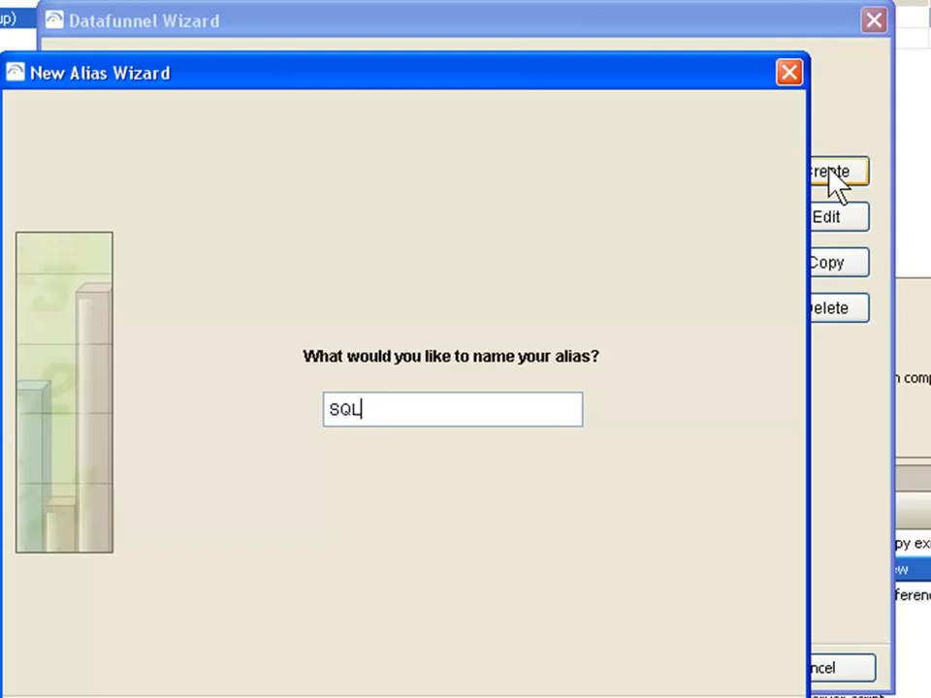
pyautogui.write('Superst')
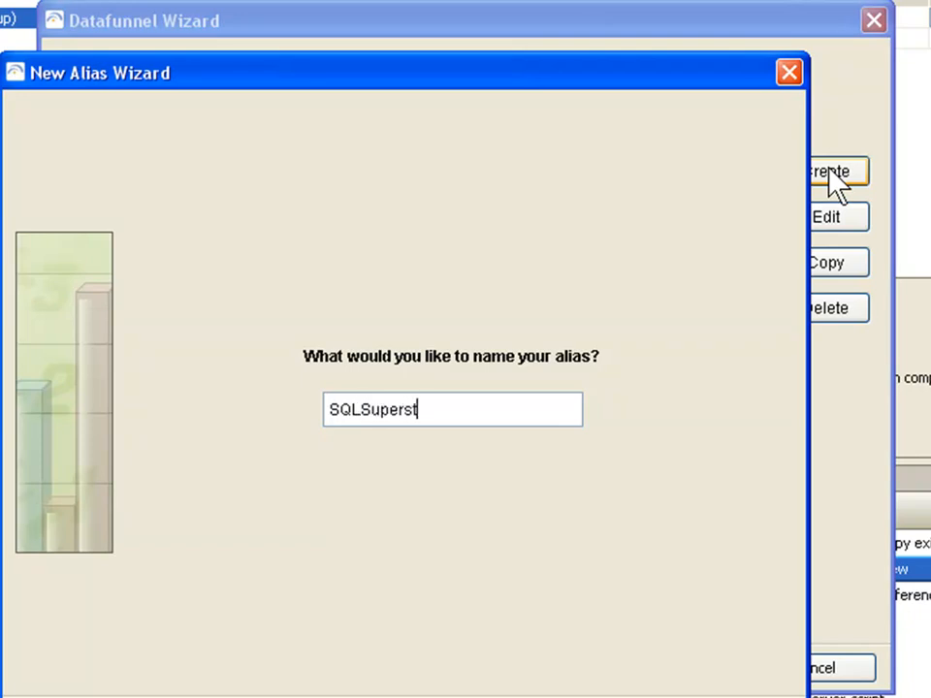
pyautogui.write('ore')
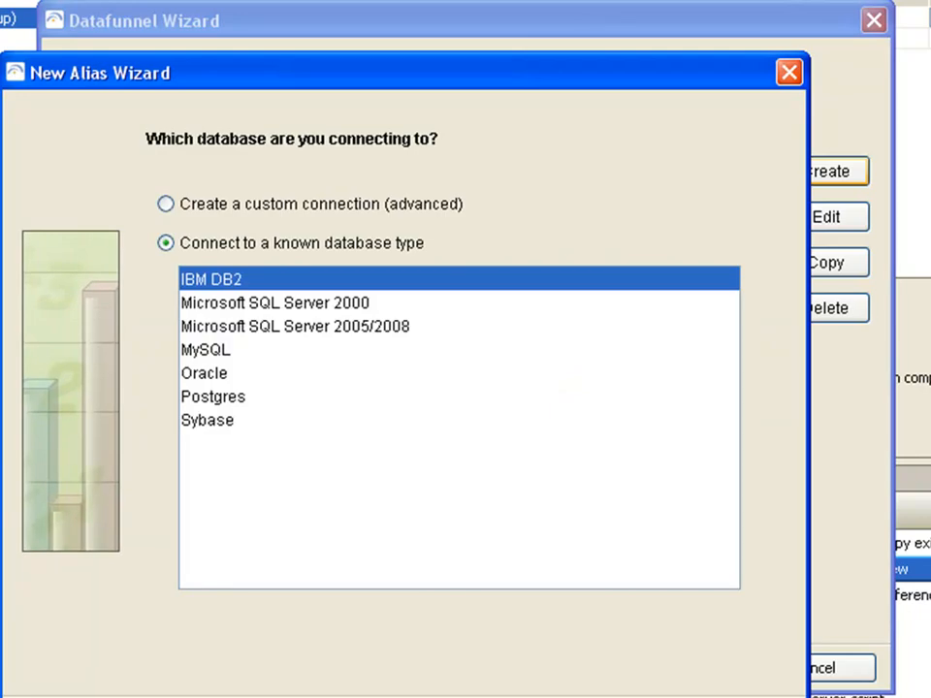
pyautogui.moveTo(221, 373)
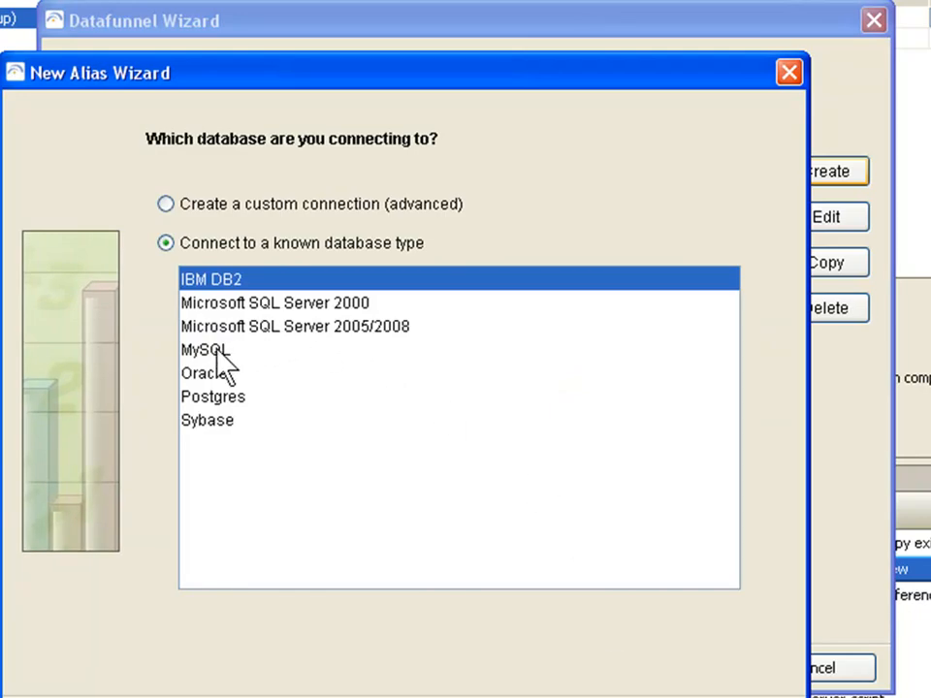
# Select MySQL as the new alias's database type.
pyautogui.click(205, 350)
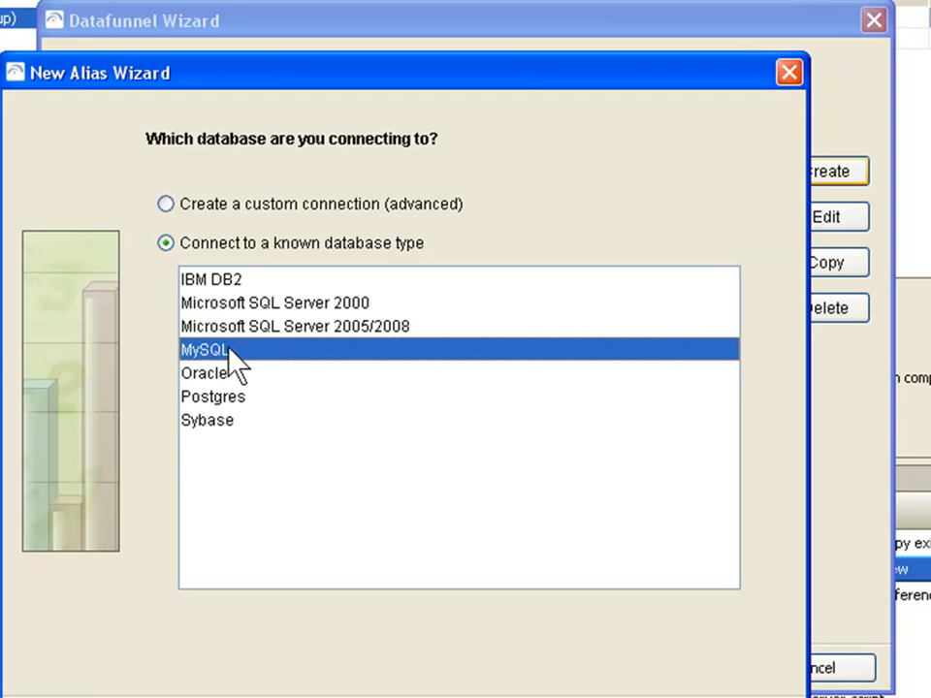
pyautogui.moveTo(232, 451)
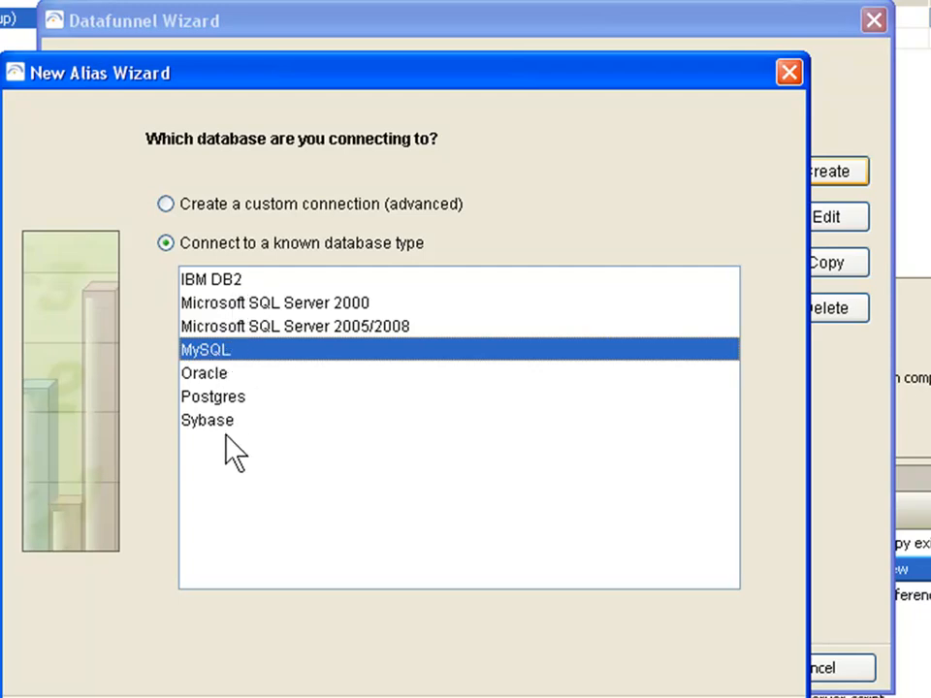
pyautogui.moveTo(557, 674)
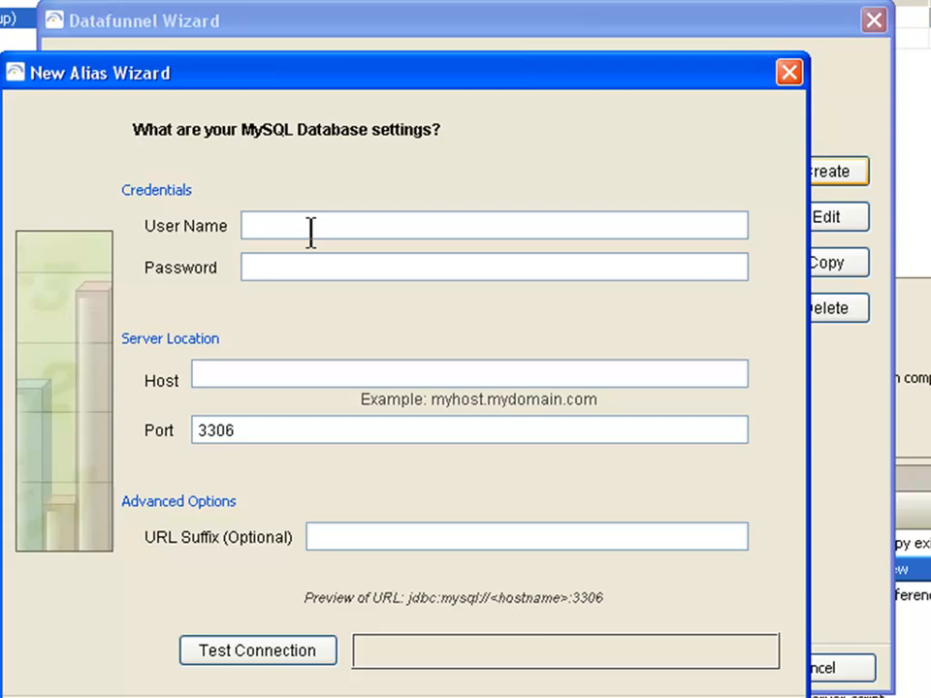
# Enter user 'cas' and host titan, then test the MySQL connection successfully.
pyautogui.write('cas')
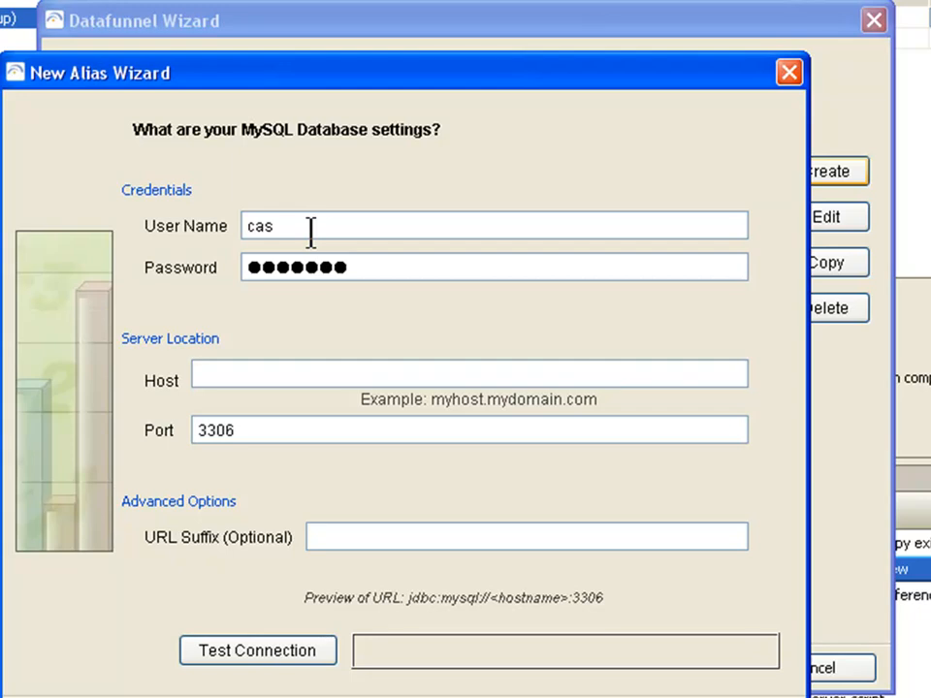
pyautogui.write('titan')
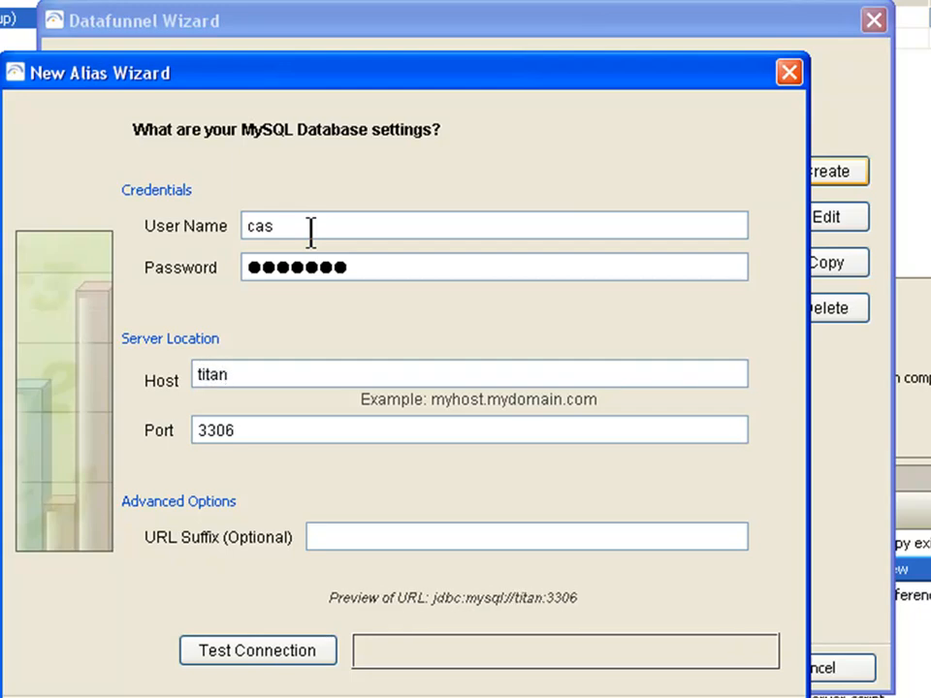
pyautogui.click(257, 650)
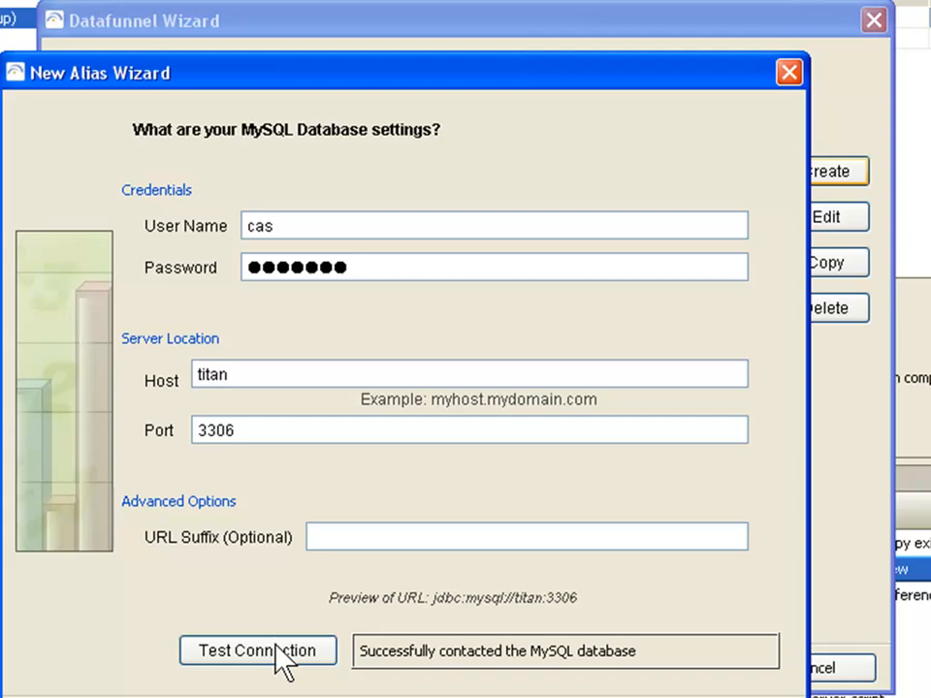
pyautogui.moveTo(568, 669)
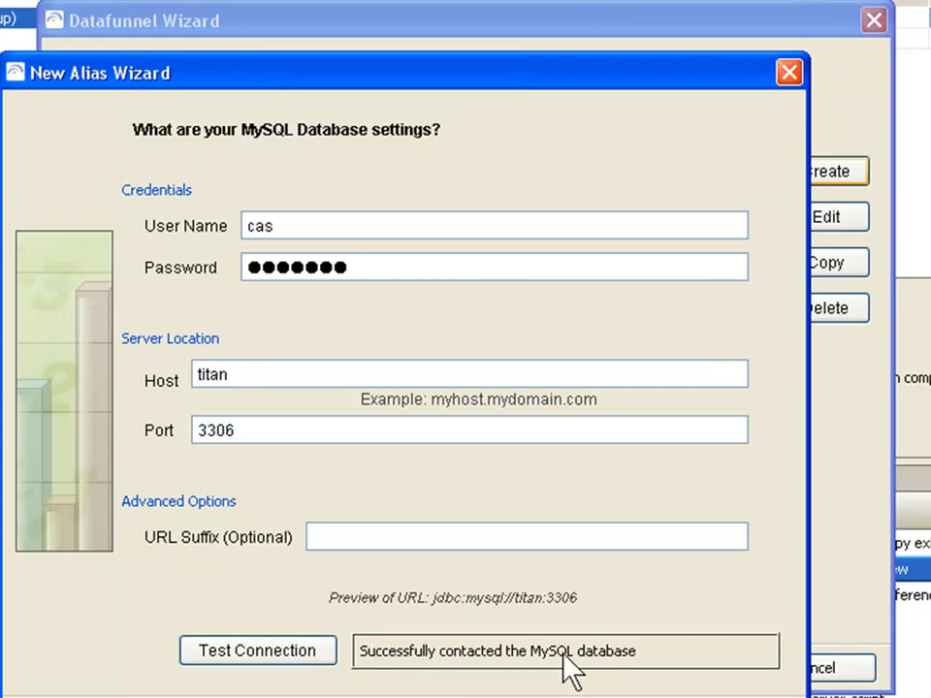
pyautogui.moveTo(542, 669)
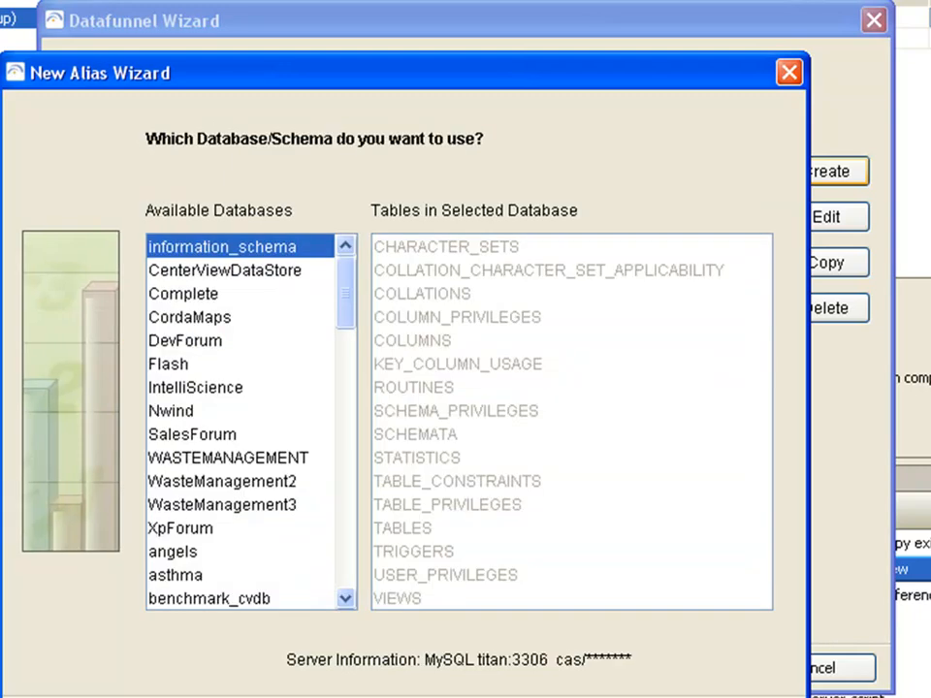
pyautogui.scroll(-3)
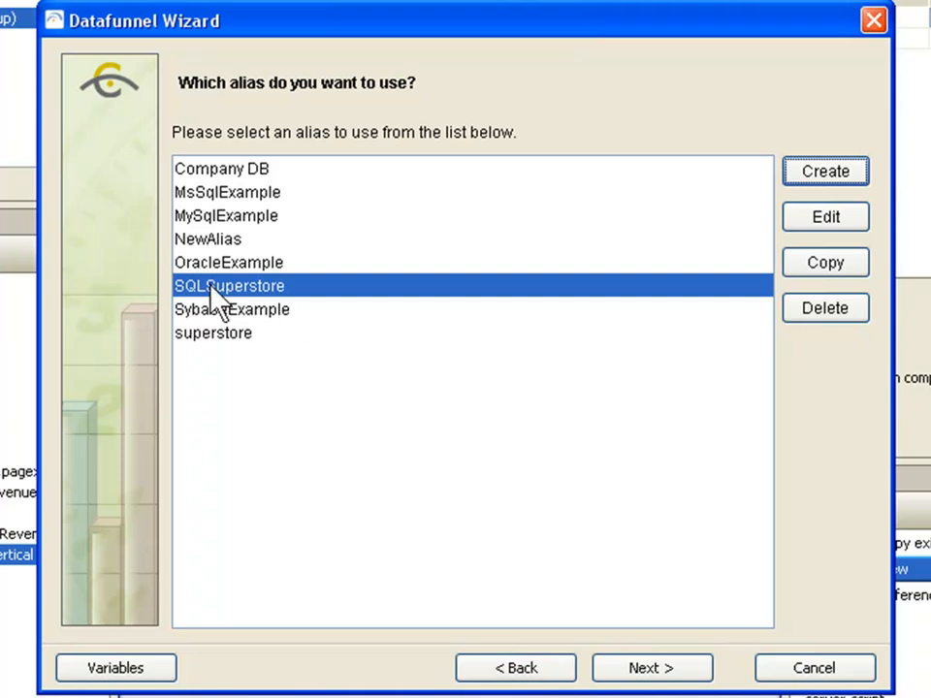
pyautogui.moveTo(281, 303)
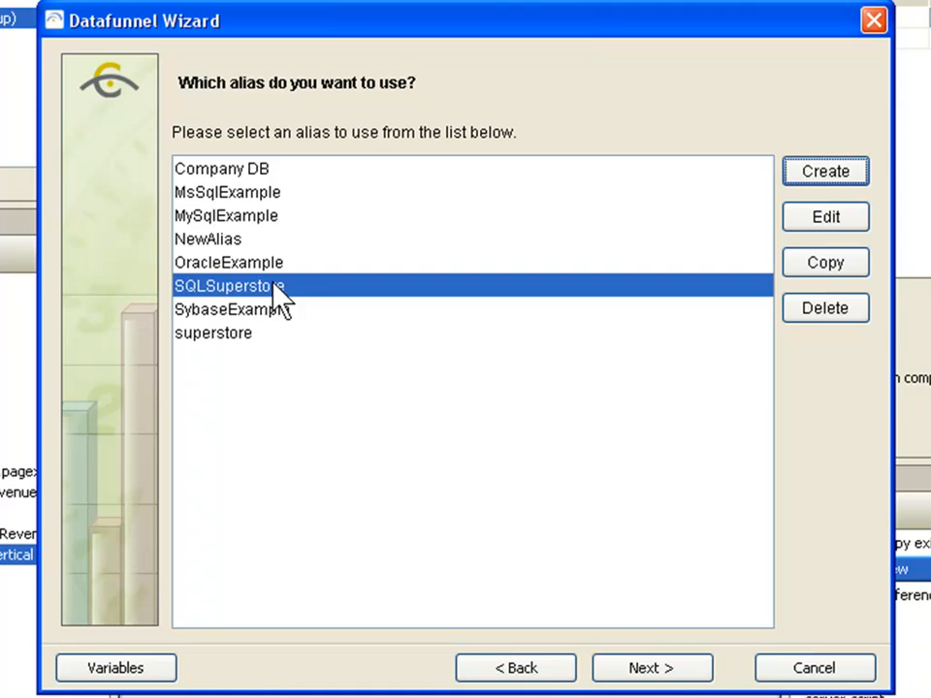
pyautogui.moveTo(298, 299)
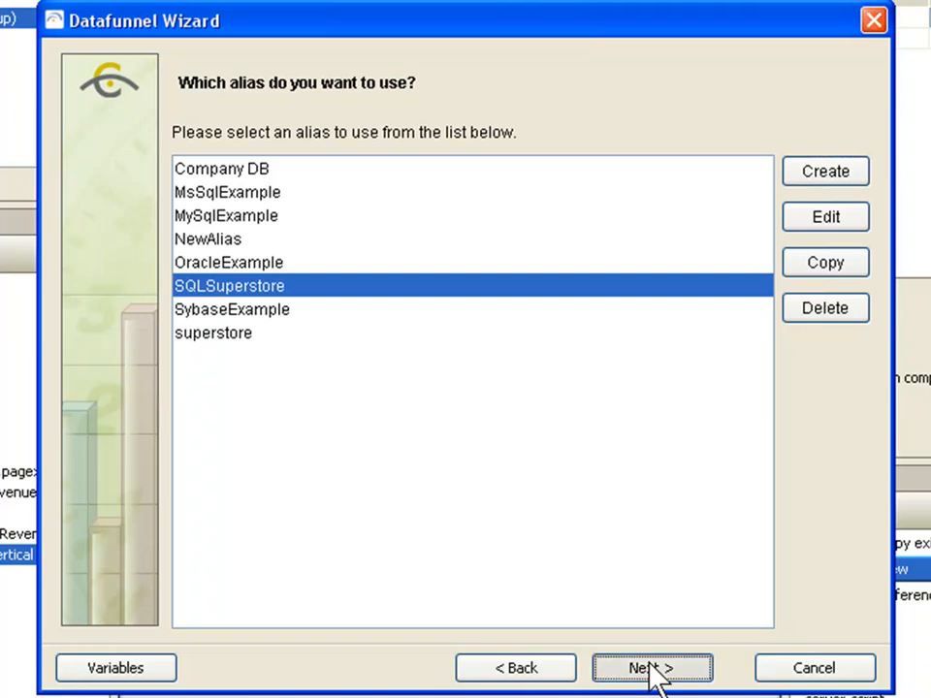
# Proceed with the SQLSuperstore alias to the SQL statement step.
pyautogui.click(651, 668)
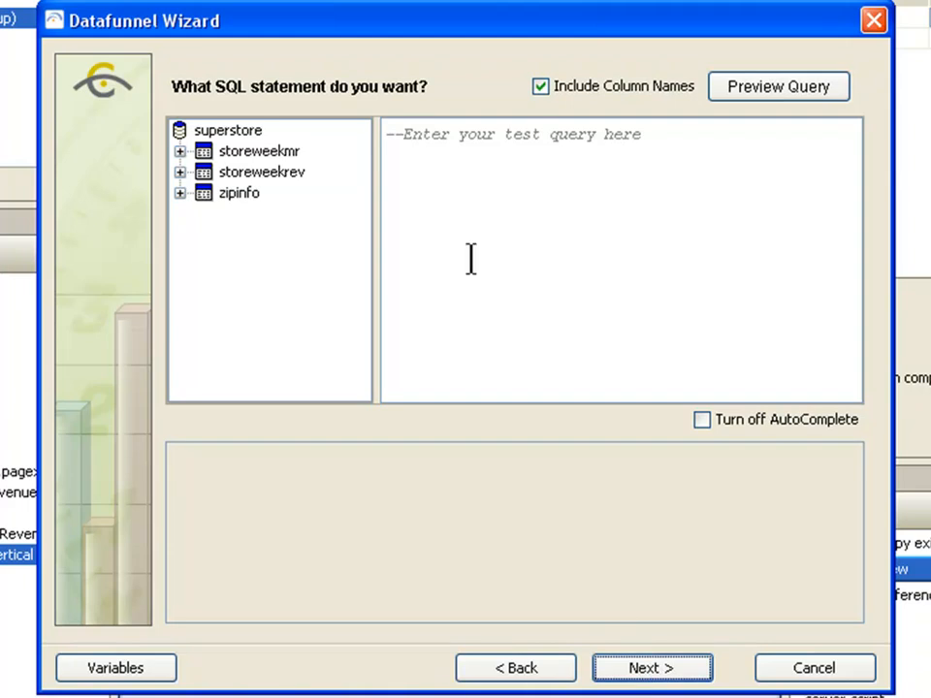
pyautogui.moveTo(189, 189)
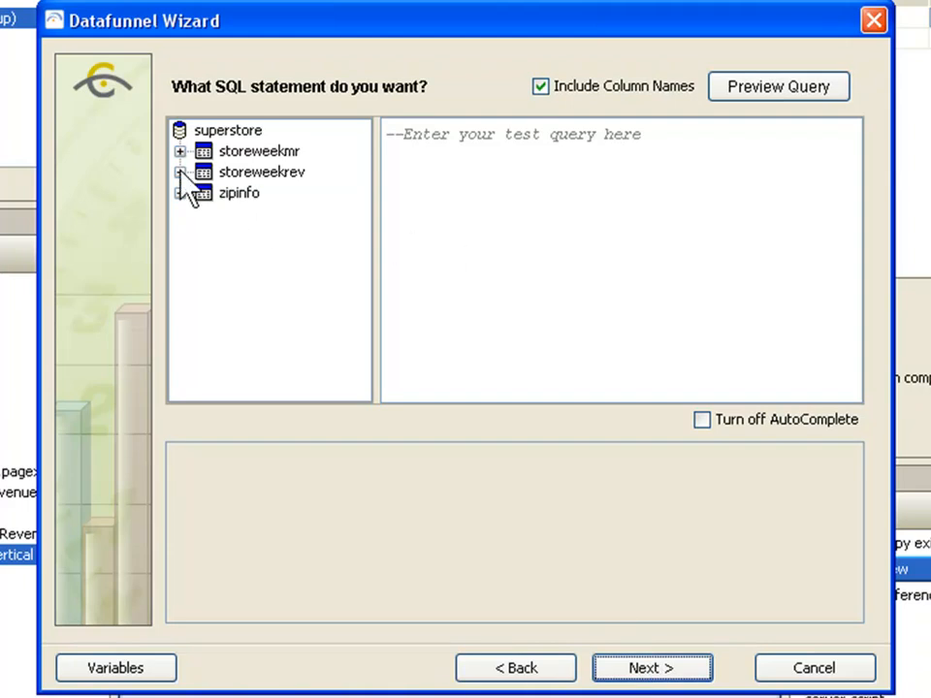
# Insert storeweekrev's date and revenue columns into the query and preview 101 rows.
pyautogui.click(181, 171)
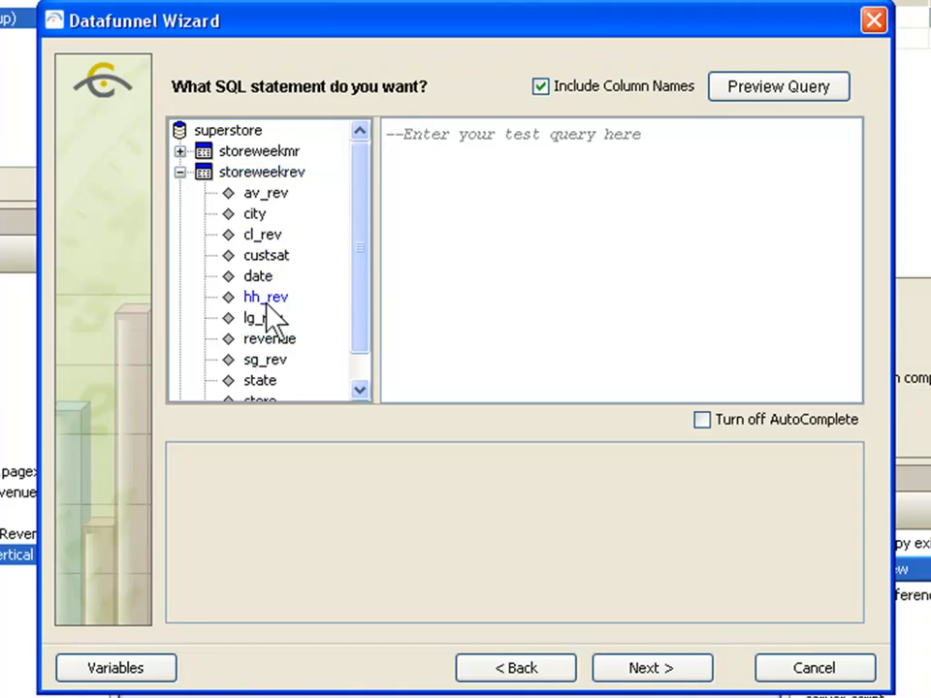
pyautogui.doubleClick(258, 277)
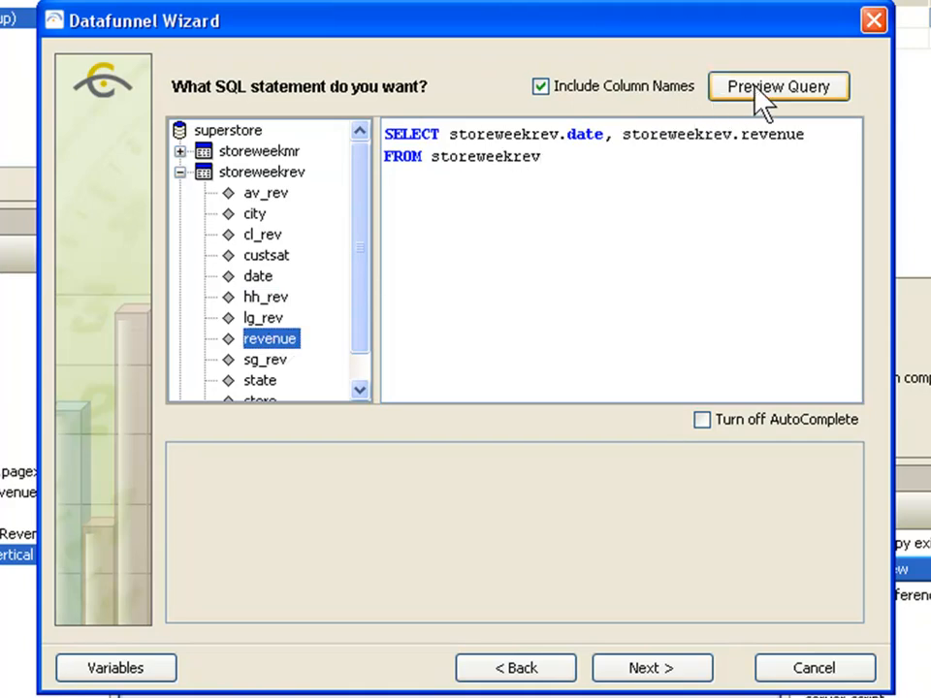
pyautogui.click(778, 86)
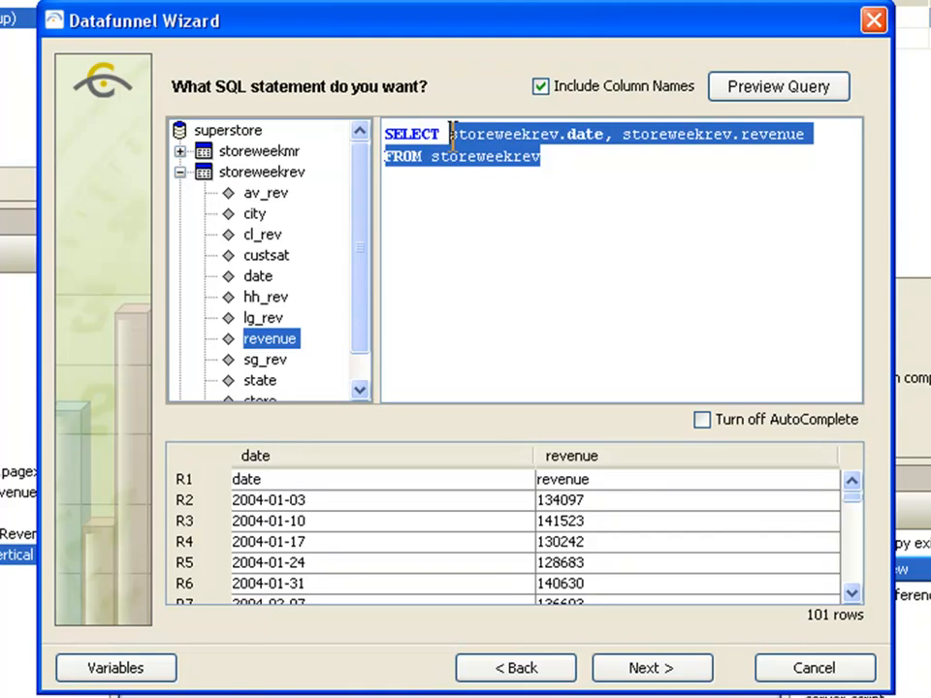
# Enter 'SELECT state,sum(revenue) from storeweekrev group by state', preview 51 rows, and advance.
pyautogui.write('state,su')
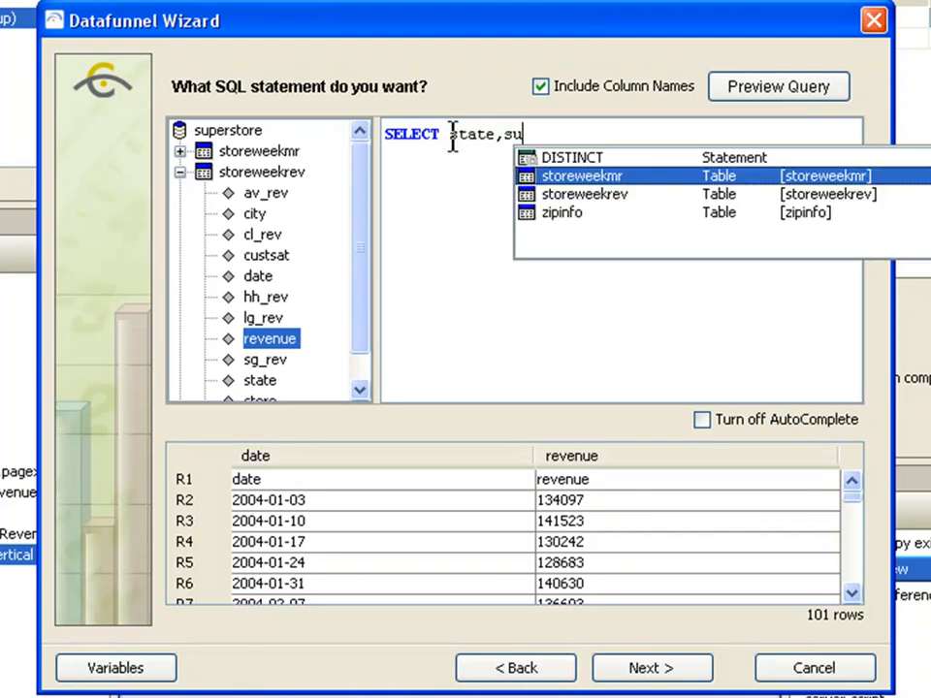
pyautogui.write('m(reven')
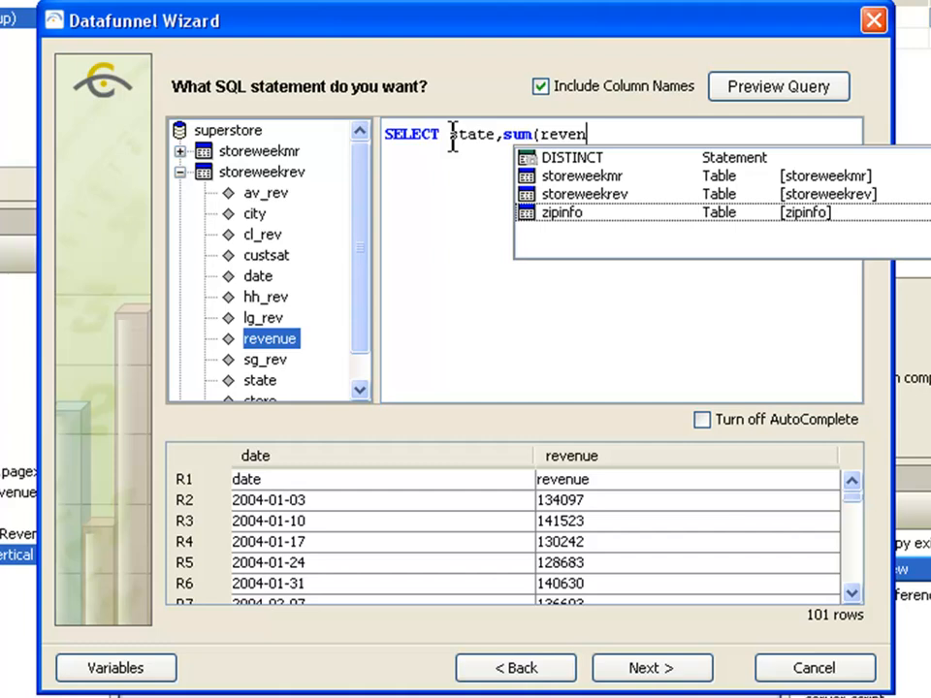
pyautogui.write('ue)')
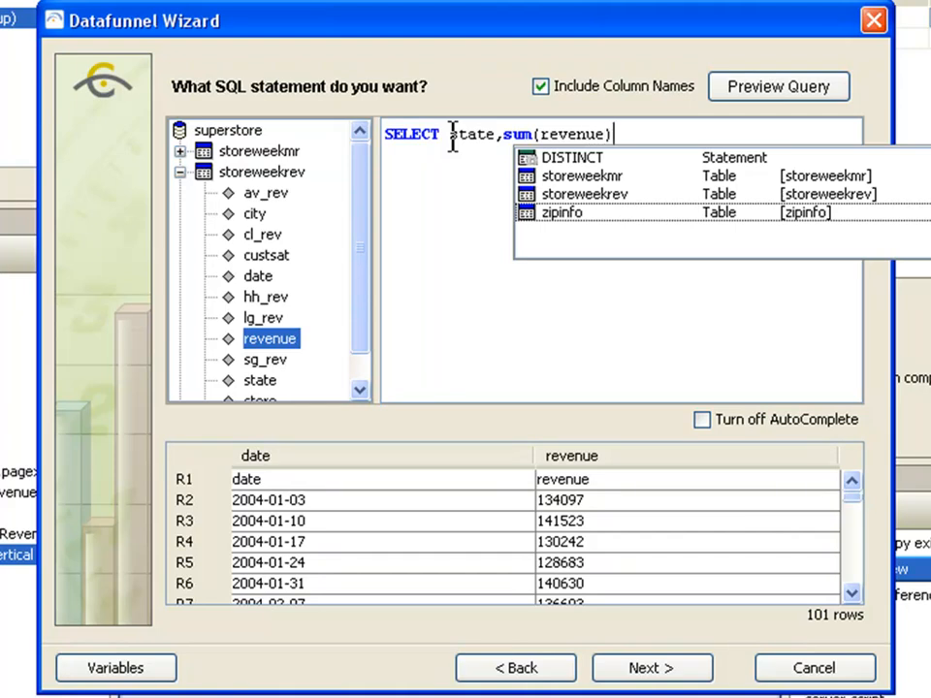
pyautogui.write('from')
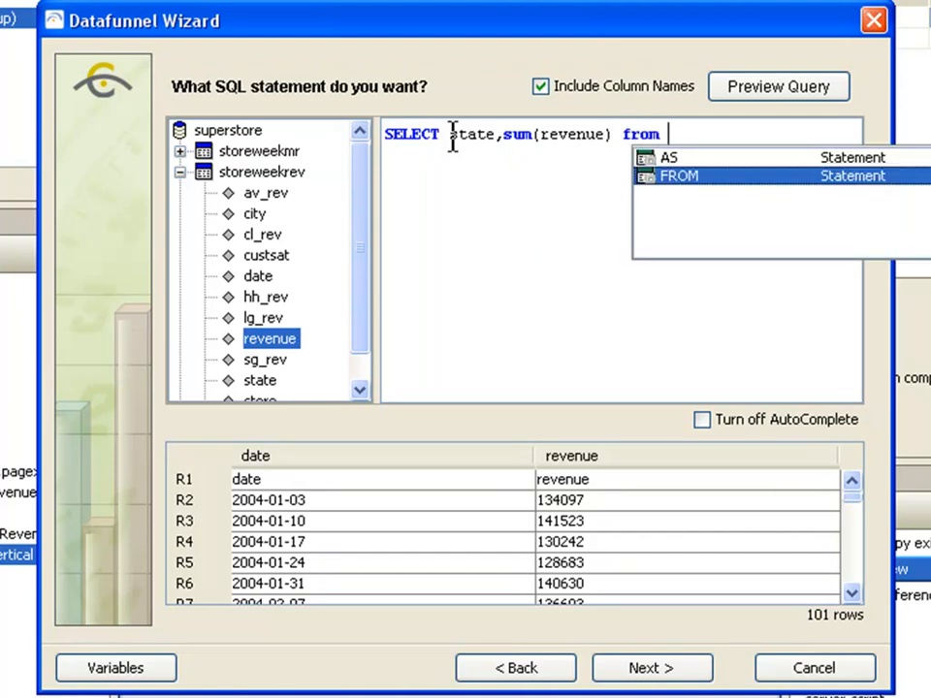
pyautogui.write('storeweekrev')
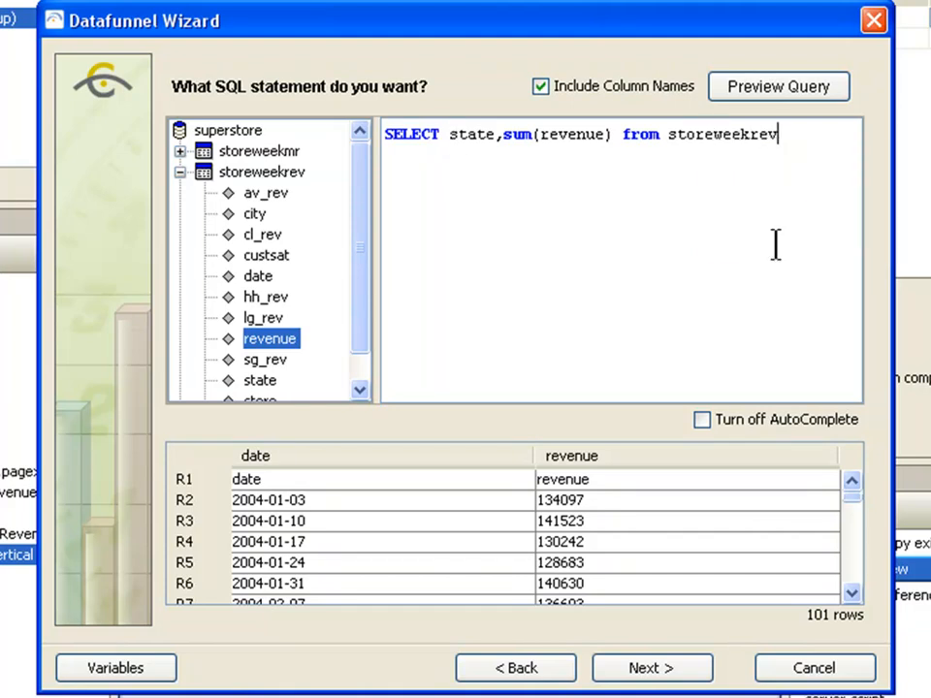
pyautogui.write('group')
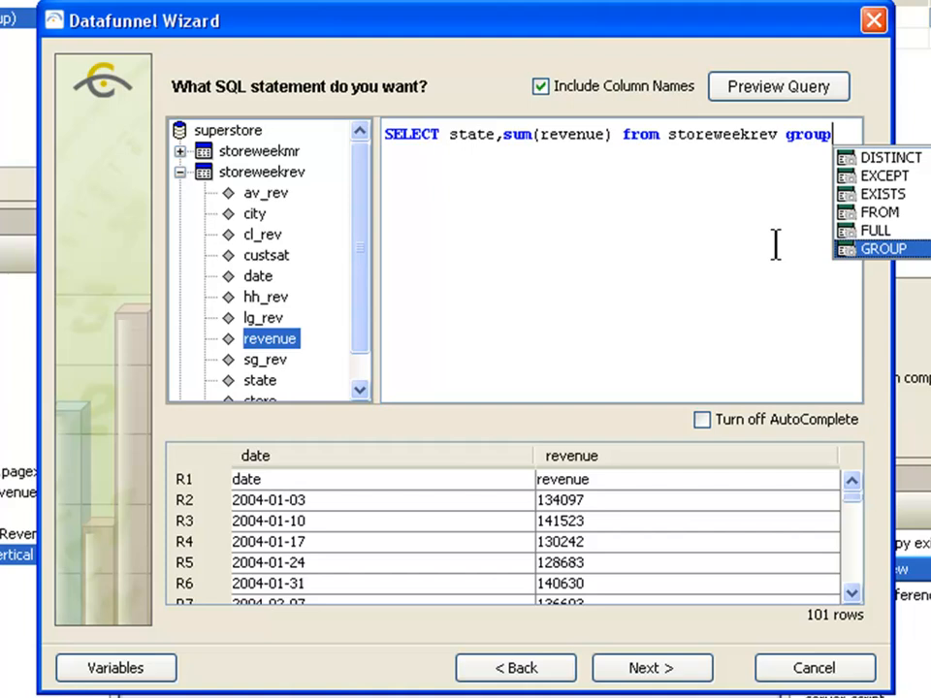
pyautogui.write('by state')
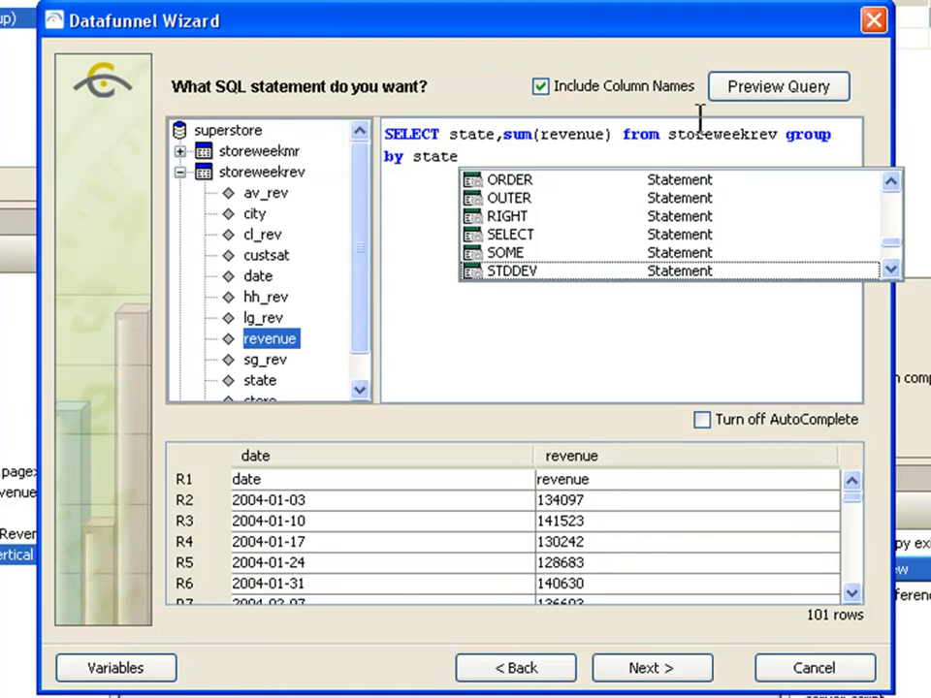
pyautogui.click(778, 87)
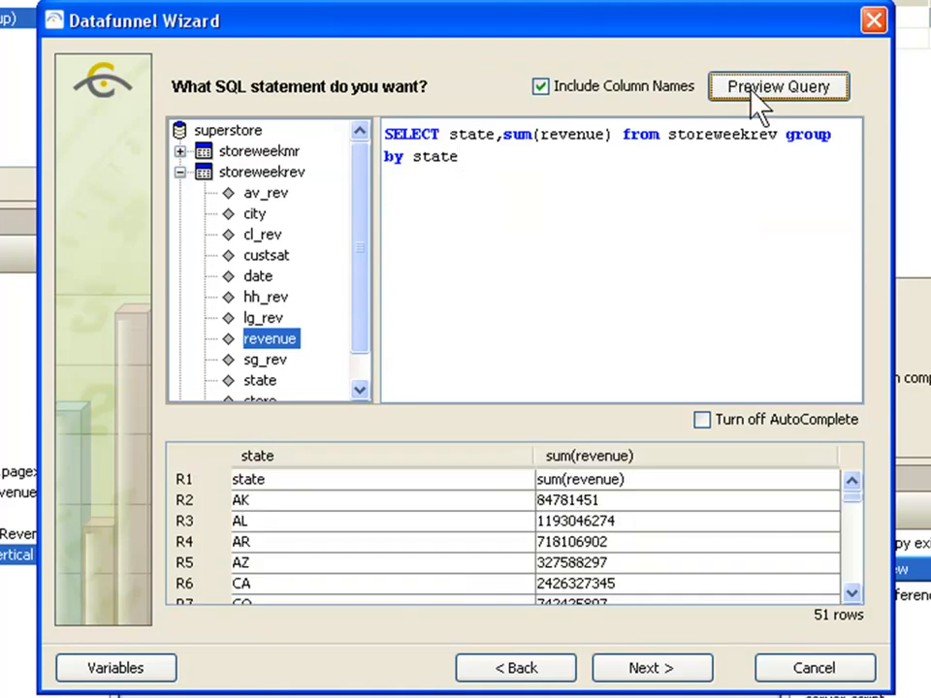
pyautogui.moveTo(266, 519)
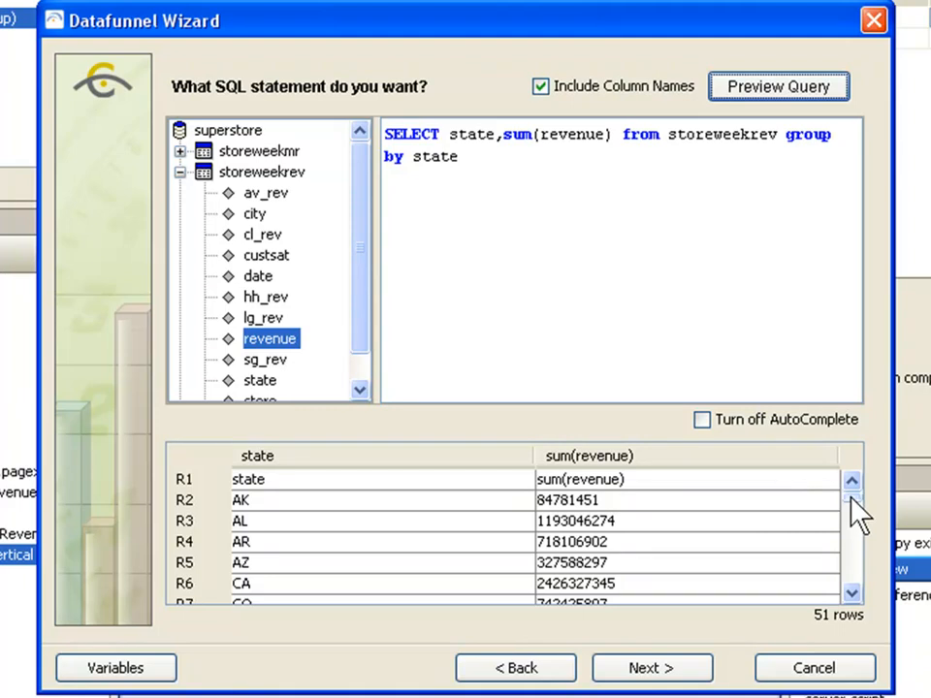
pyautogui.moveTo(652, 667)
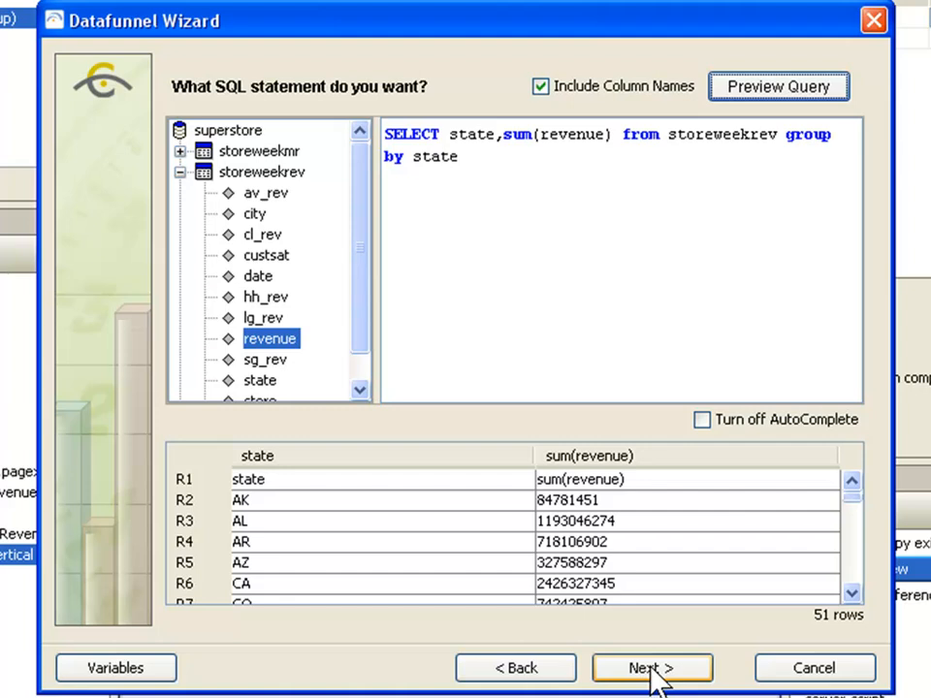
pyautogui.click(651, 668)
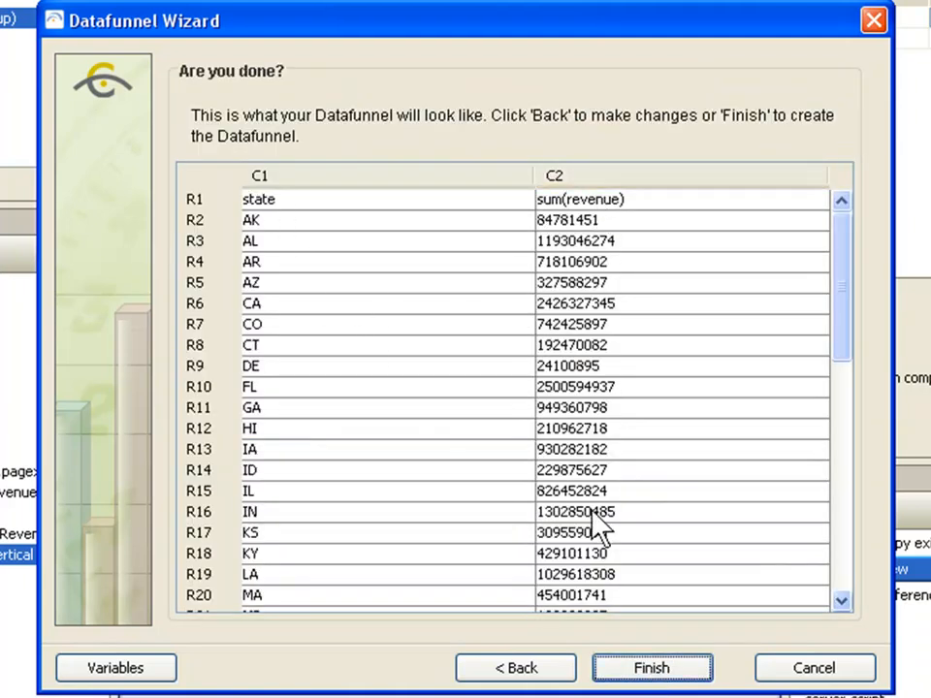
# Finish the Datafunnel Wizard to create the state revenue datafunnel.
pyautogui.click(651, 668)
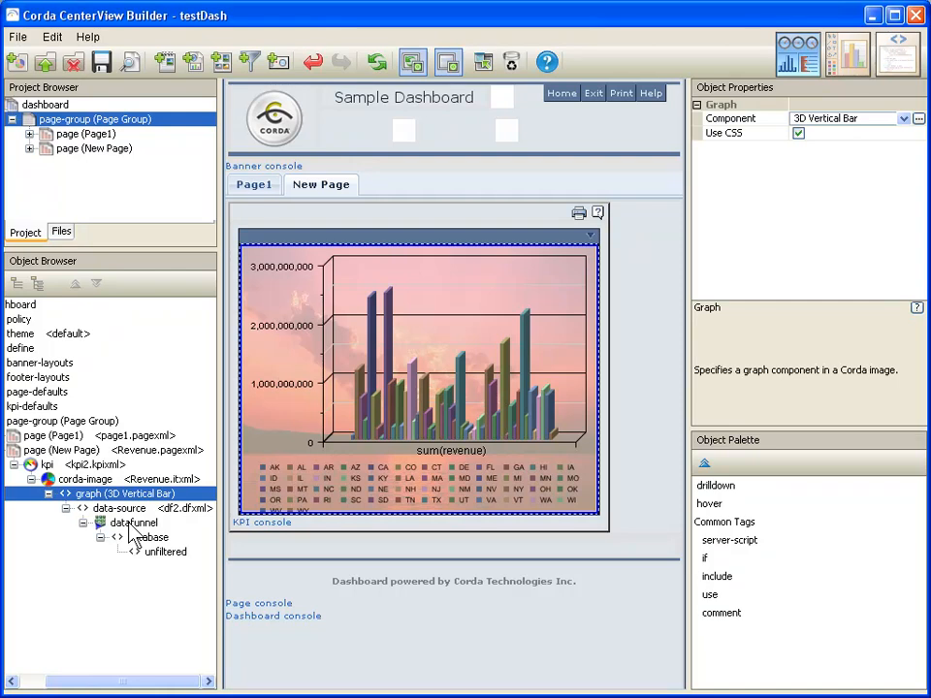
# Open the datafunnel's state revenue table and scroll the Object Palette toward sort.
pyautogui.click(134, 522)
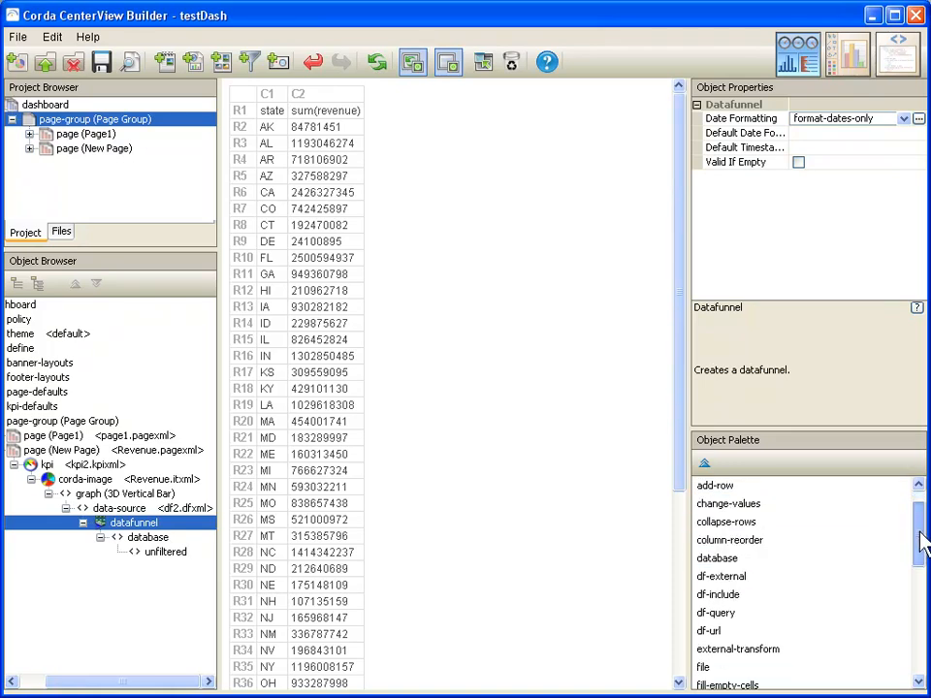
pyautogui.scroll(-3)
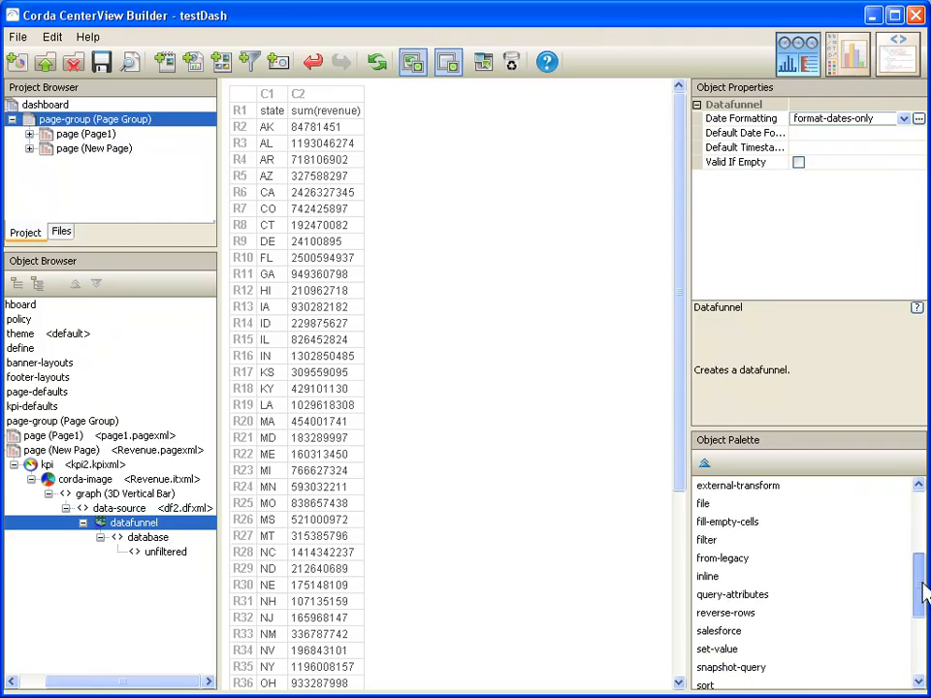
pyautogui.scroll(-3)
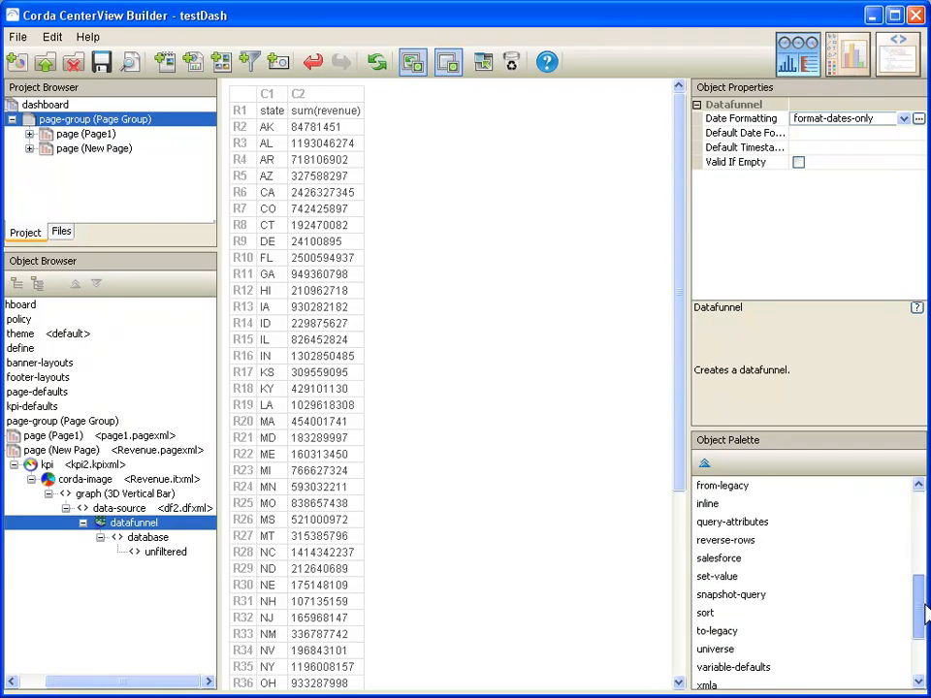
# Add a numeric sort operation to the datafunnel.
pyautogui.click(705, 612)
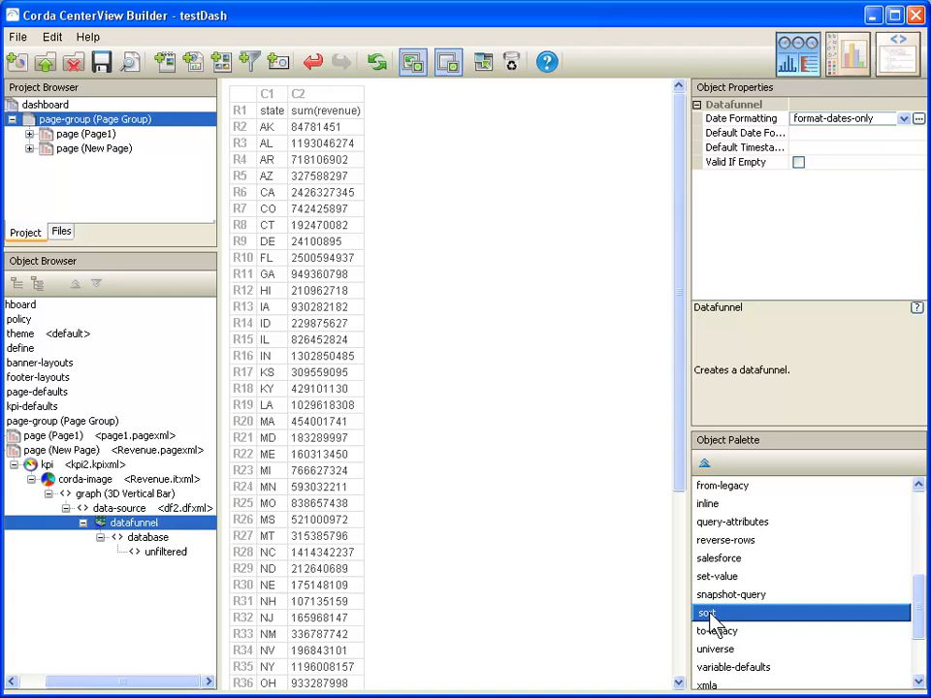
pyautogui.doubleClick(708, 613)
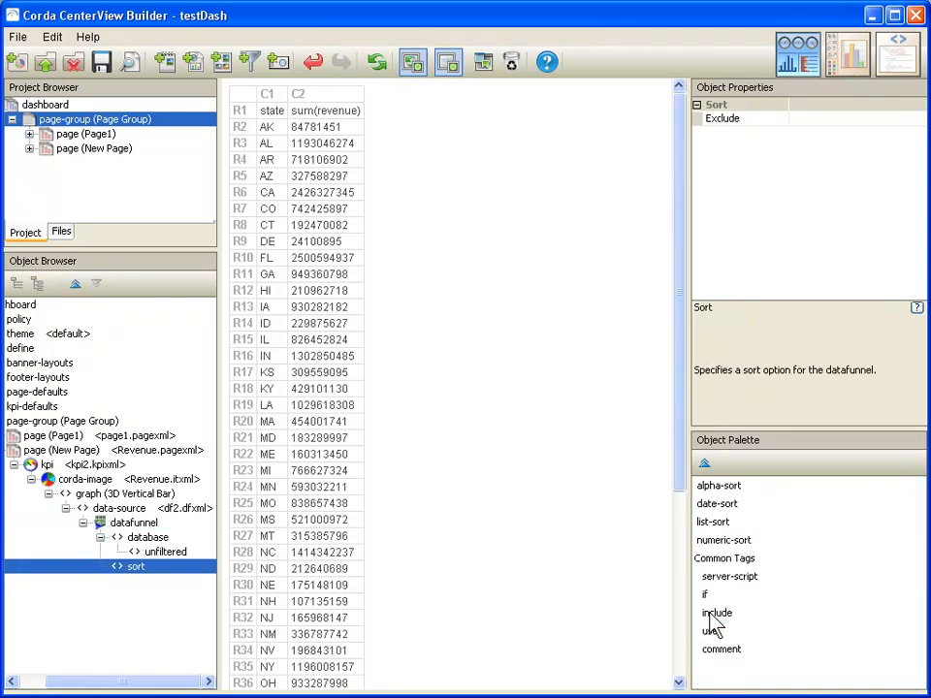
pyautogui.click(724, 540)
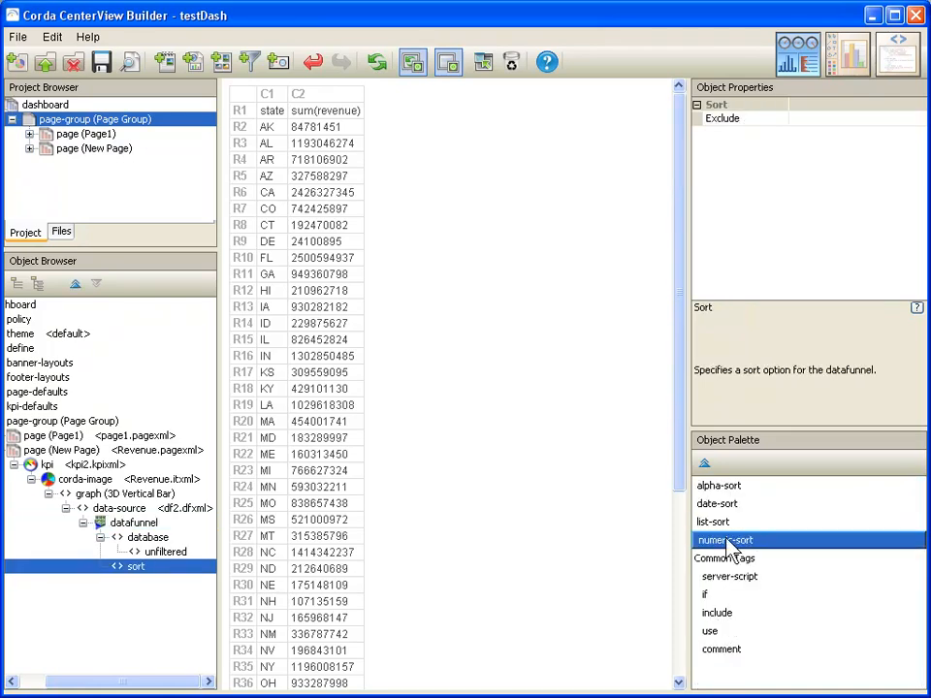
pyautogui.doubleClick(726, 540)
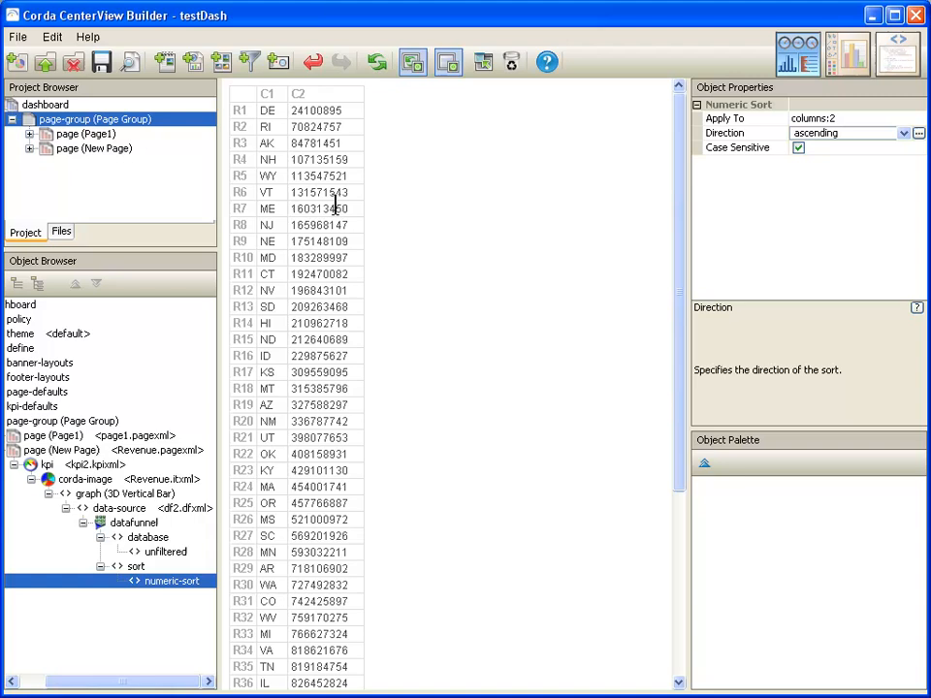
# Set the sort Direction to descending and view the bar chart.
pyautogui.click(903, 133)
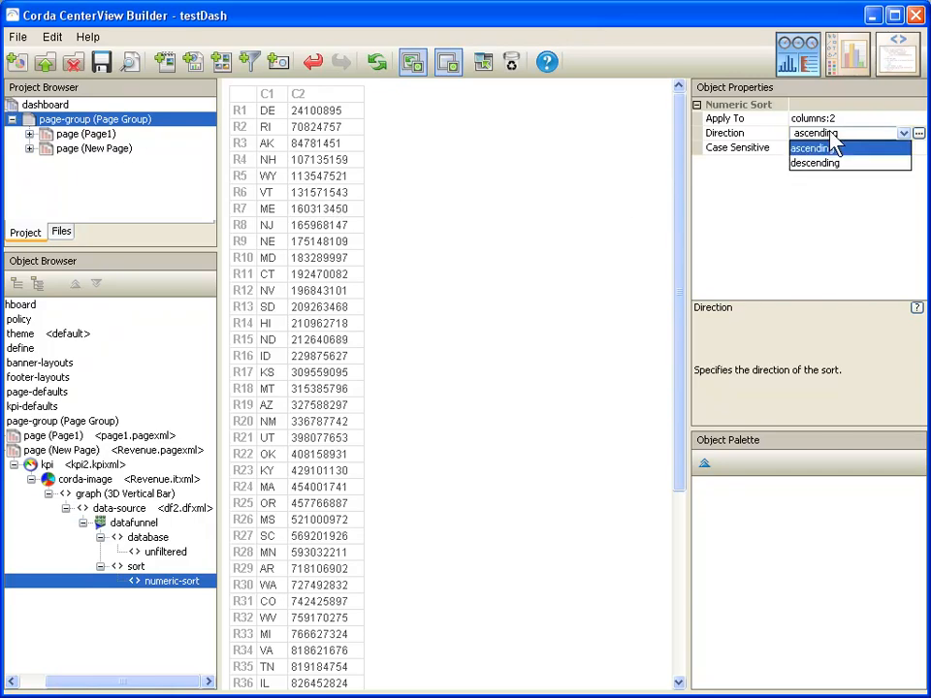
pyautogui.click(815, 162)
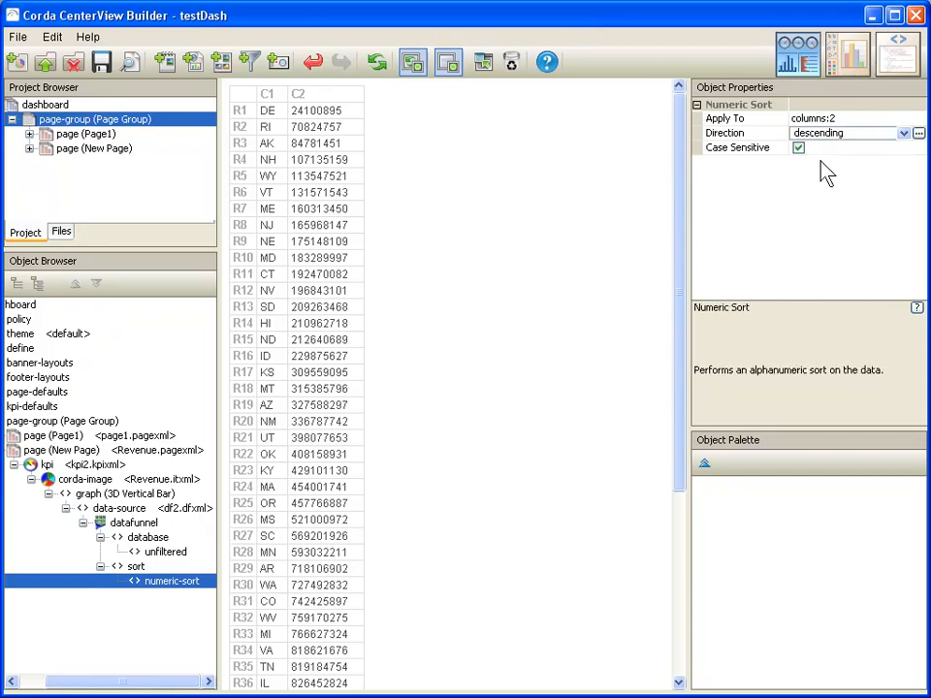
pyautogui.click(798, 147)
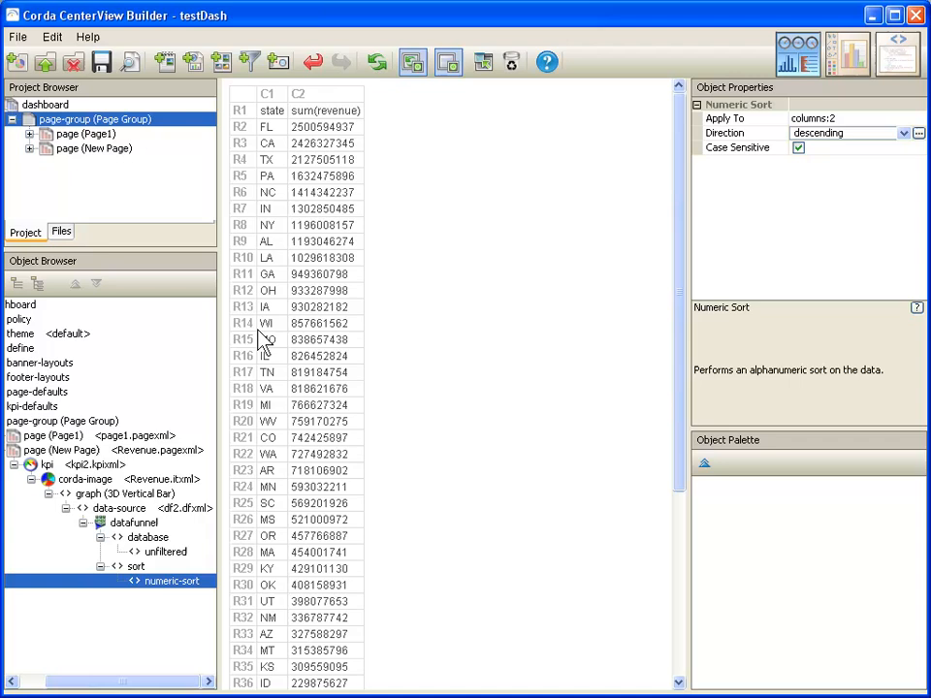
pyautogui.click(115, 494)
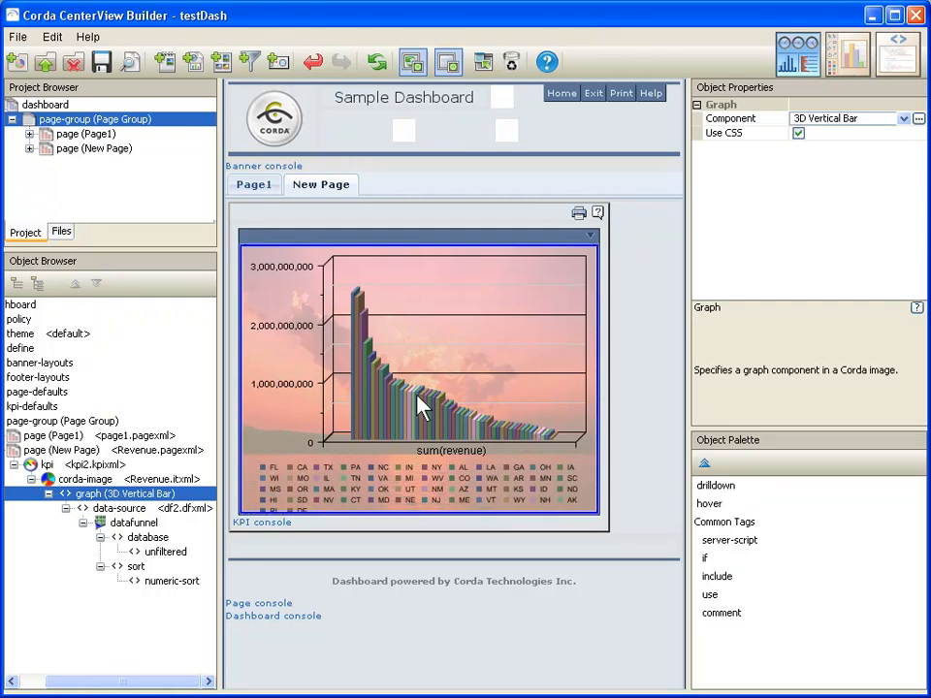
pyautogui.moveTo(409, 415)
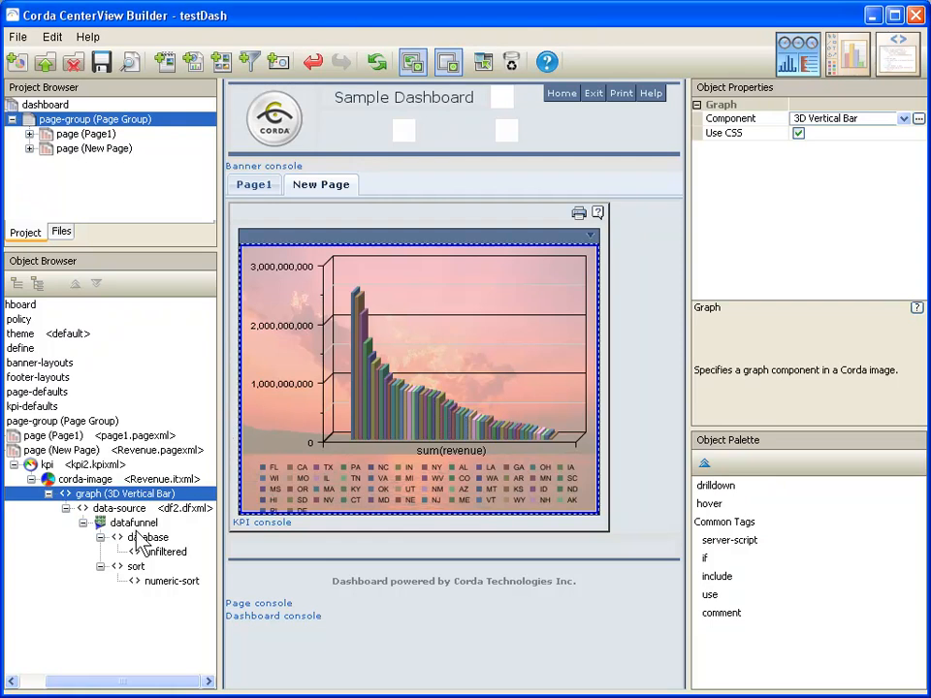
# Return to the datafunnel node after checking the descending chart.
pyautogui.click(133, 522)
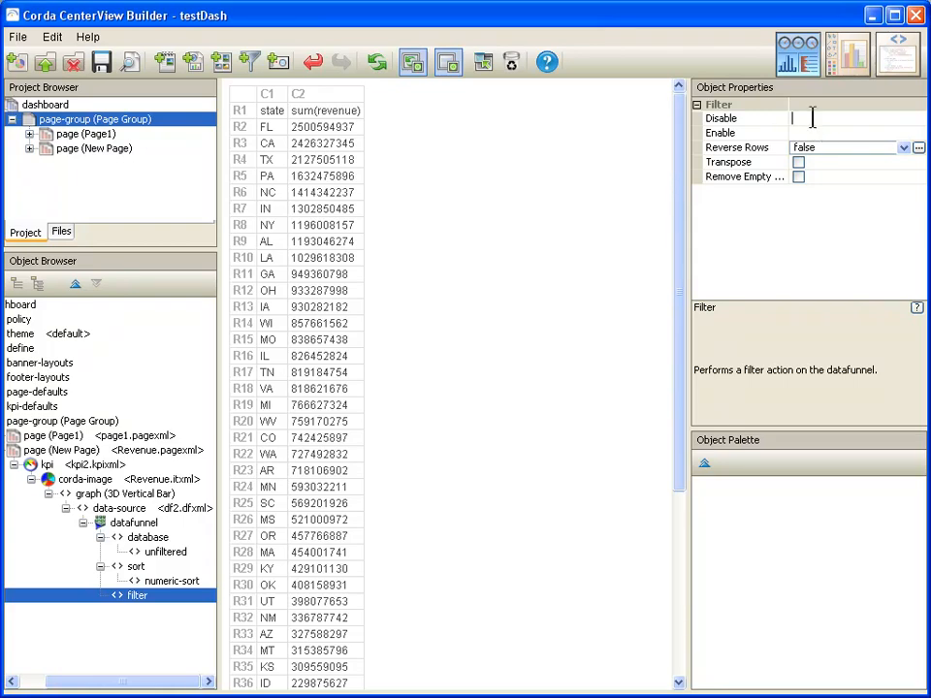
# Set the filter's Disable property to rows:12-1000.
pyautogui.click(721, 117)
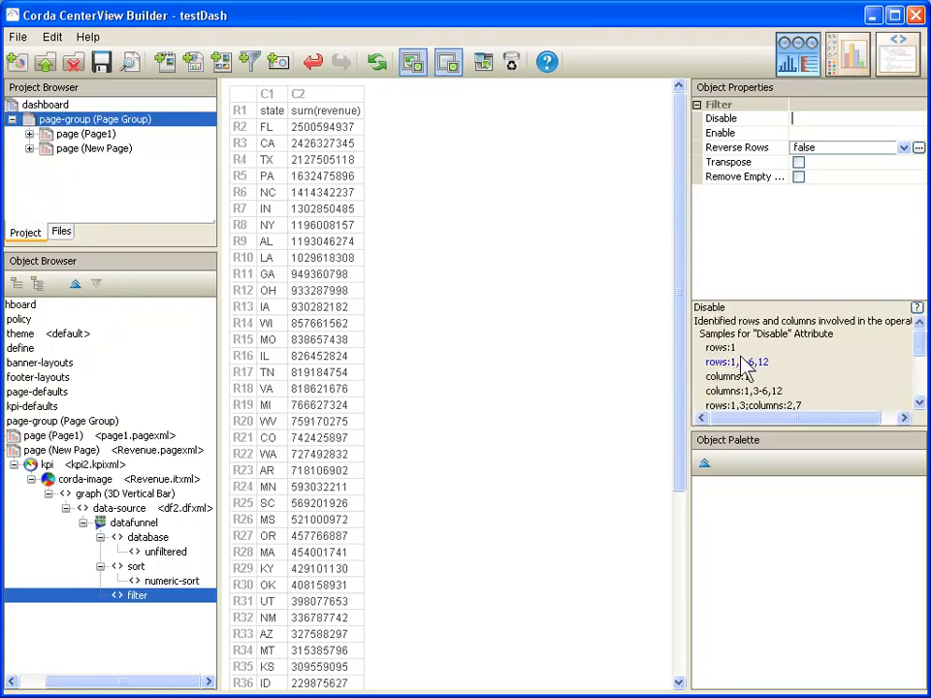
pyautogui.click(720, 362)
pyautogui.write('rows:12-')
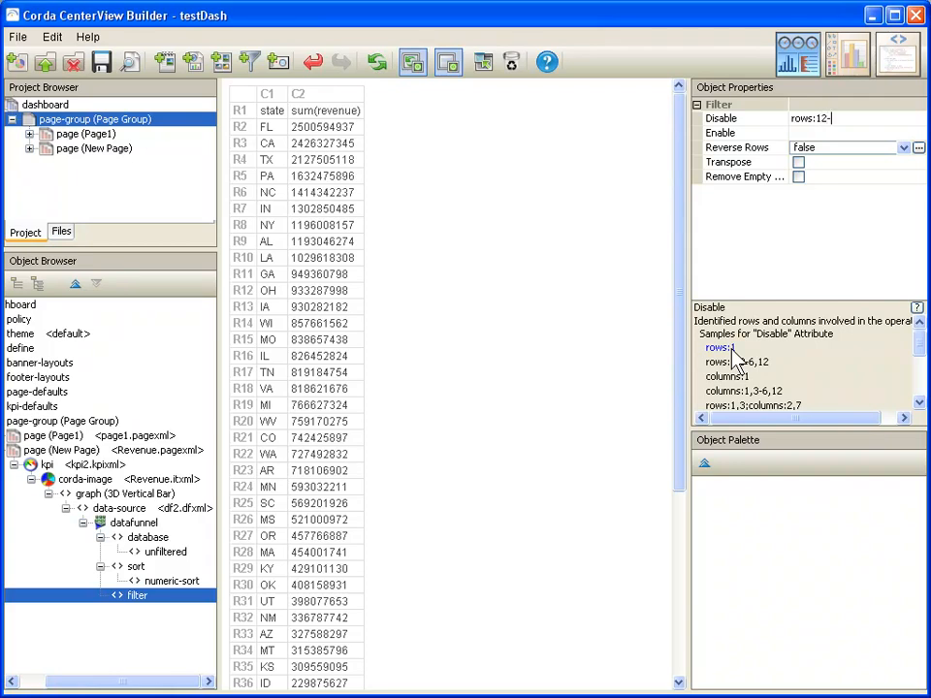
pyautogui.write('1000')
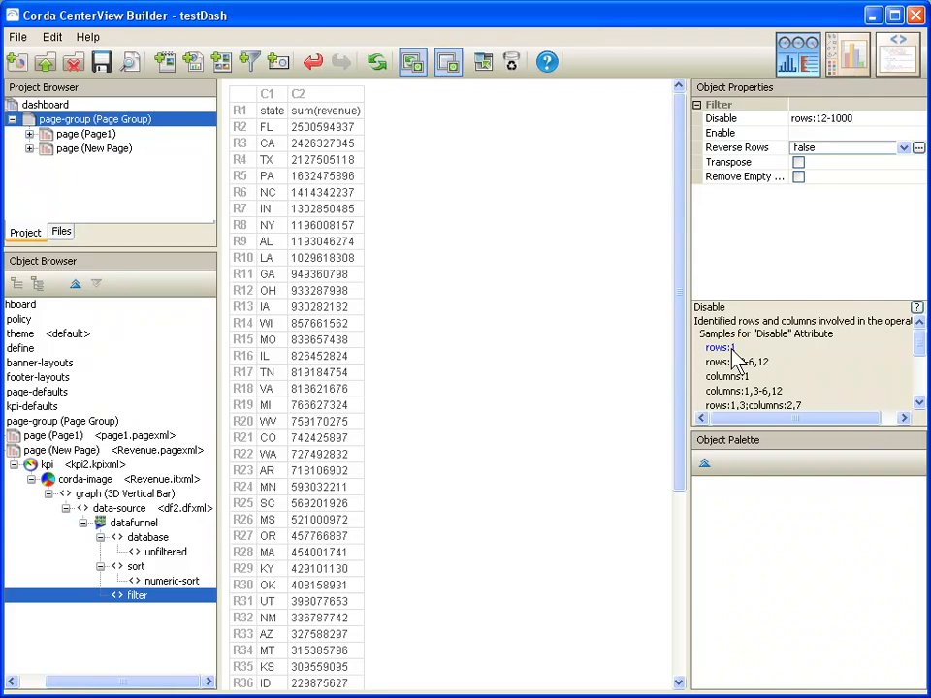
pyautogui.click(722, 133)
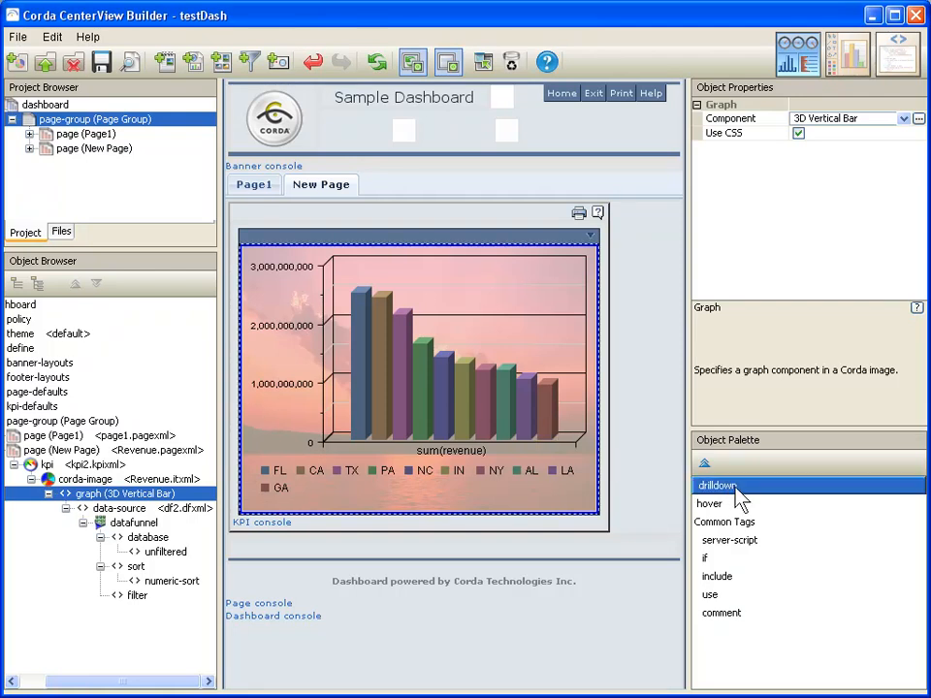
# Display the 3D Vertical Bar chart showing the top 10 states.
pyautogui.click(710, 503)
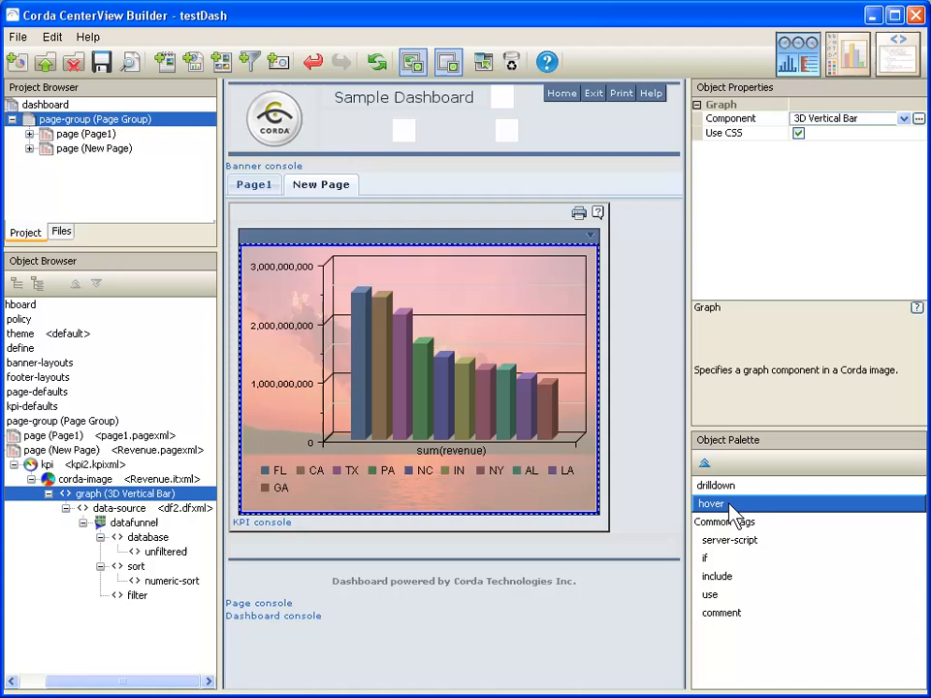